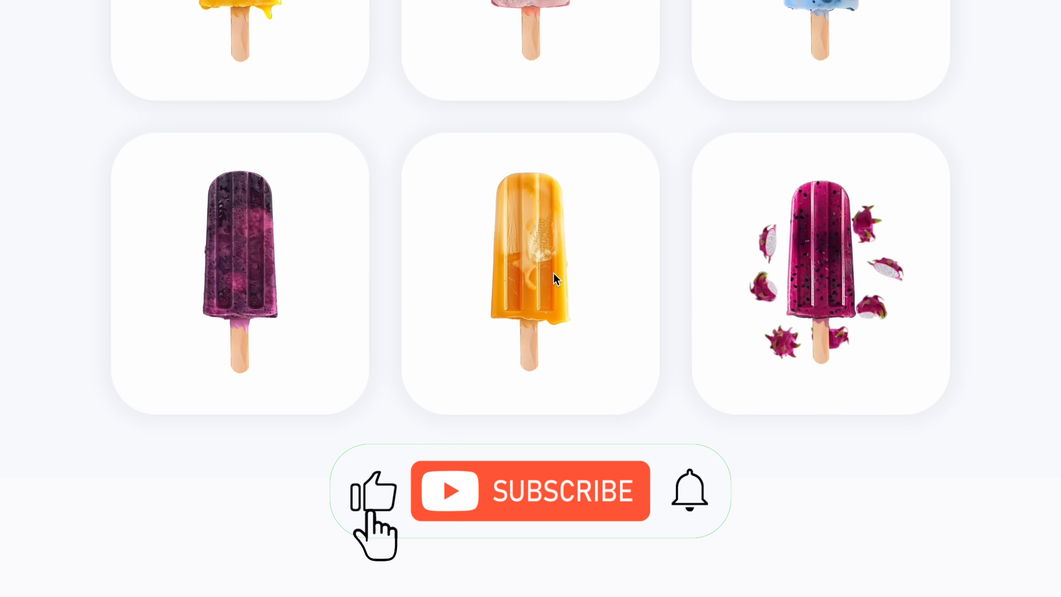
- Enter the Wix Studio editor on the blank Home page
{"action": "left_click", "coordinate": [530, 491]}
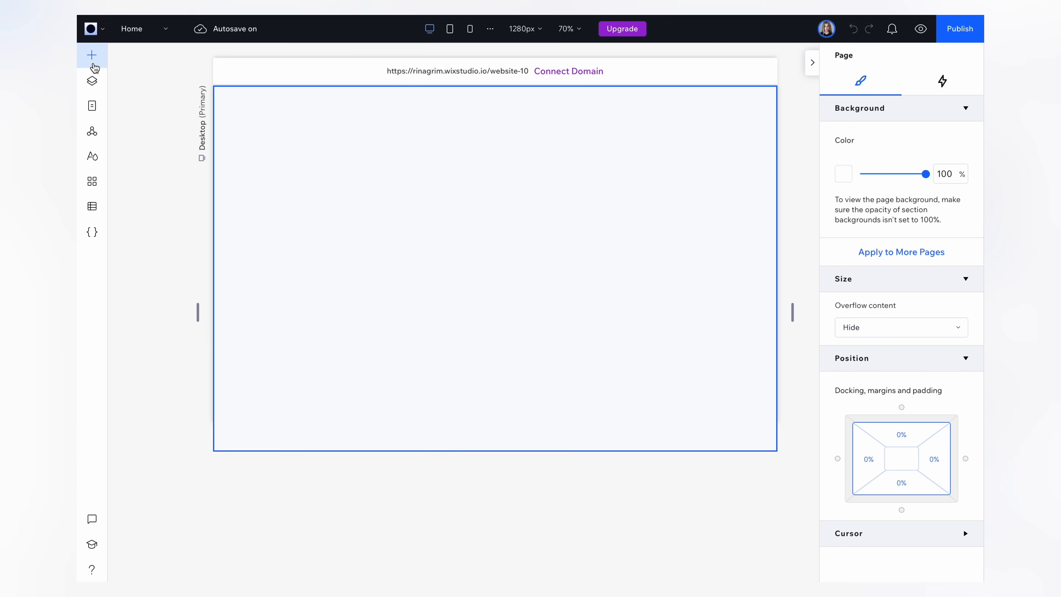
- Add a card repeater from Quick Add and widen it across the page
{"action": "left_click", "coordinate": [92, 54]}
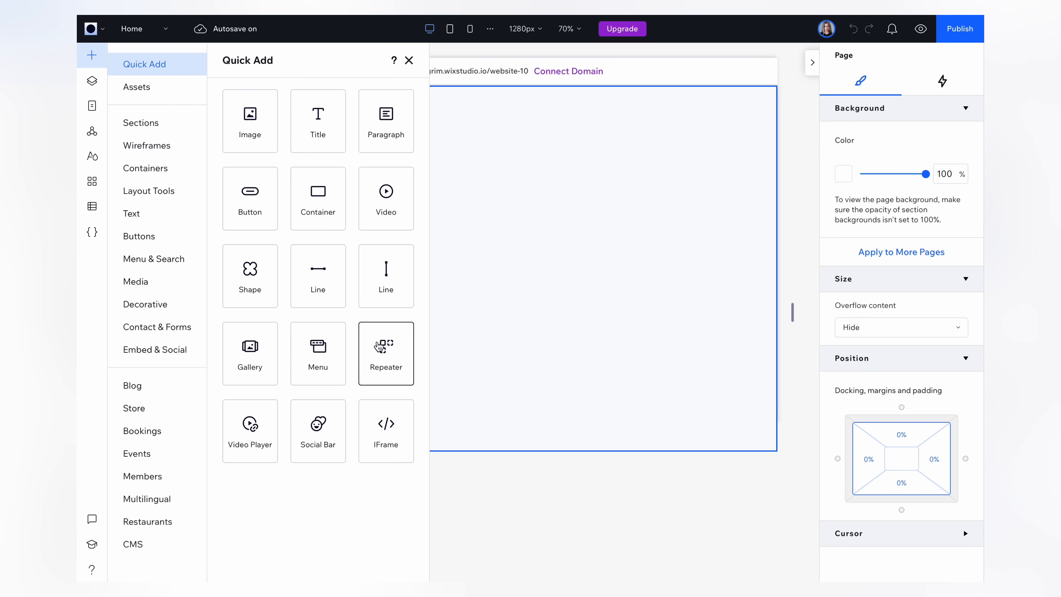
{"action": "left_click", "coordinate": [386, 353]}
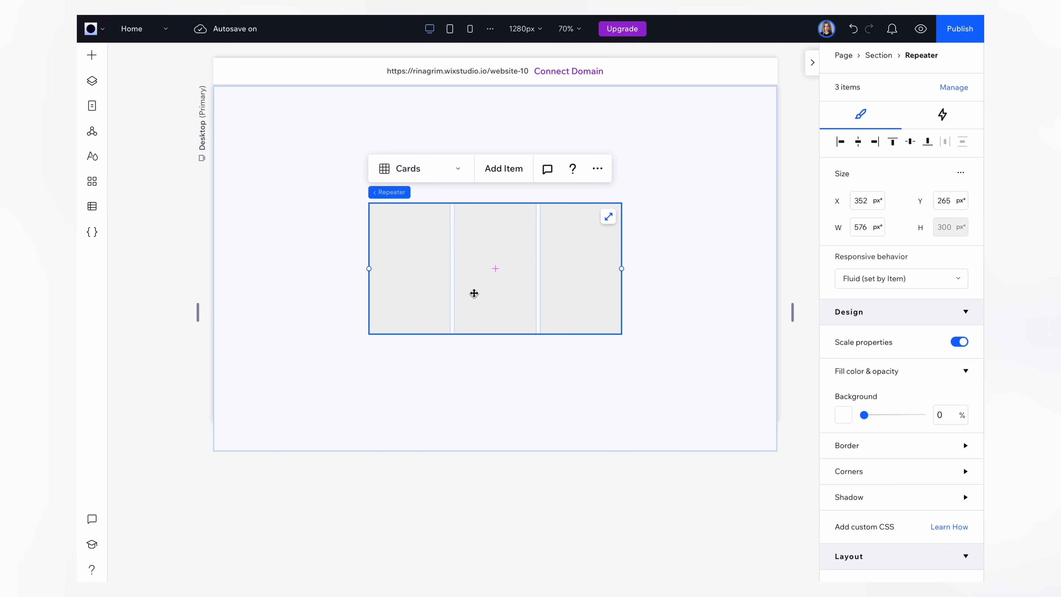
{"action": "left_click_drag", "start_coordinate": [620, 269], "coordinate": [734, 269]}
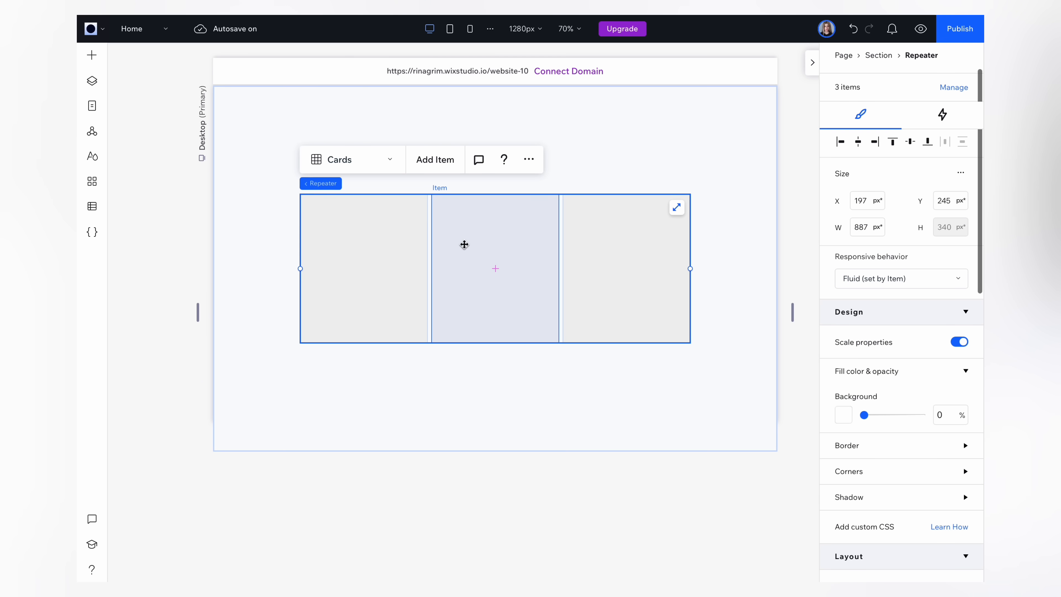
- Add items until the repeater holds six cards in two rows of three
{"action": "left_click", "coordinate": [434, 159]}
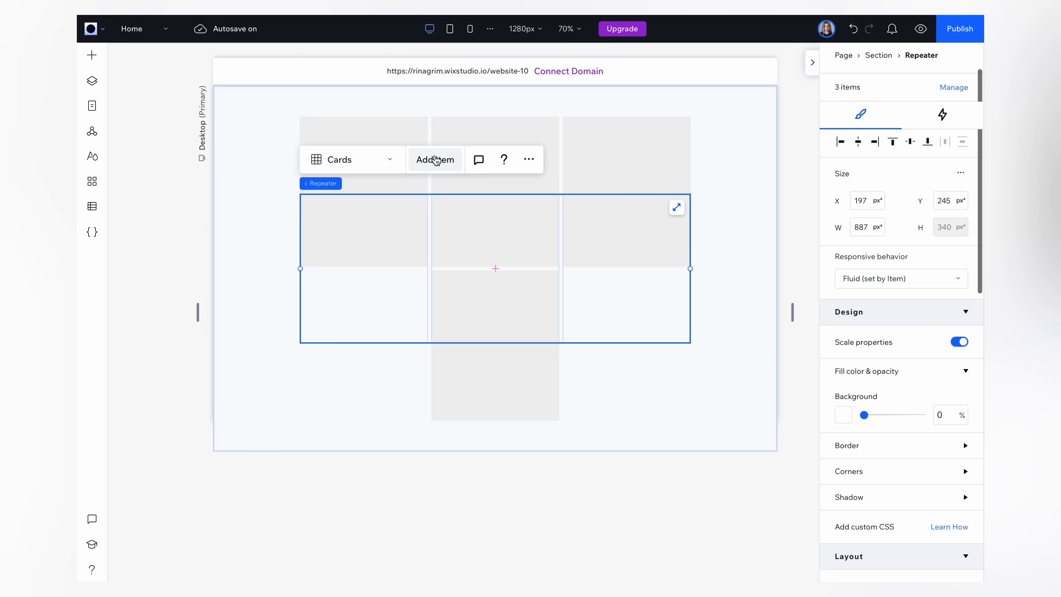
{"action": "left_click", "coordinate": [434, 160]}
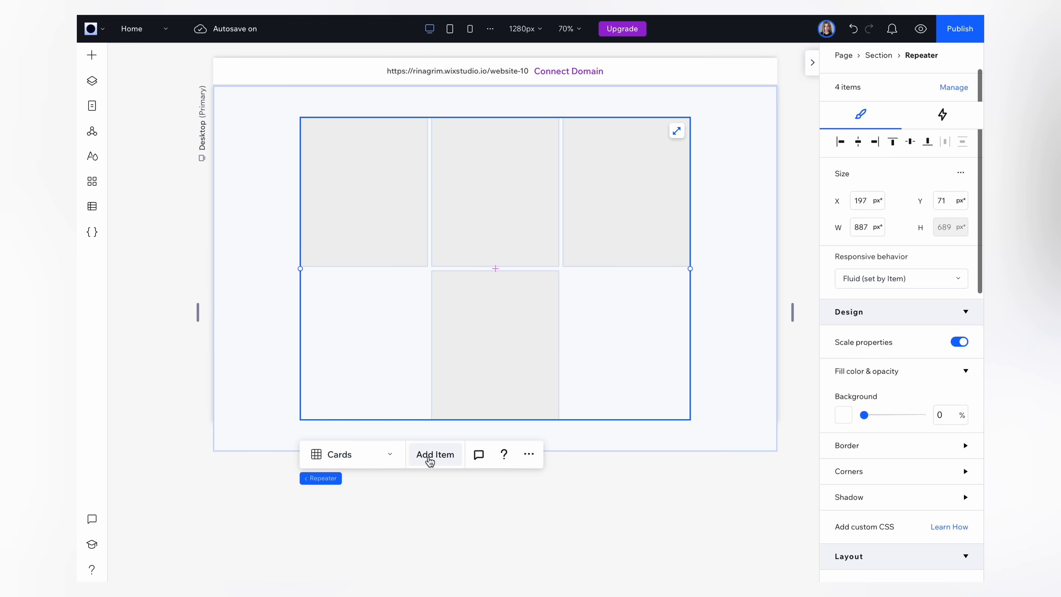
{"action": "left_click", "coordinate": [435, 454]}
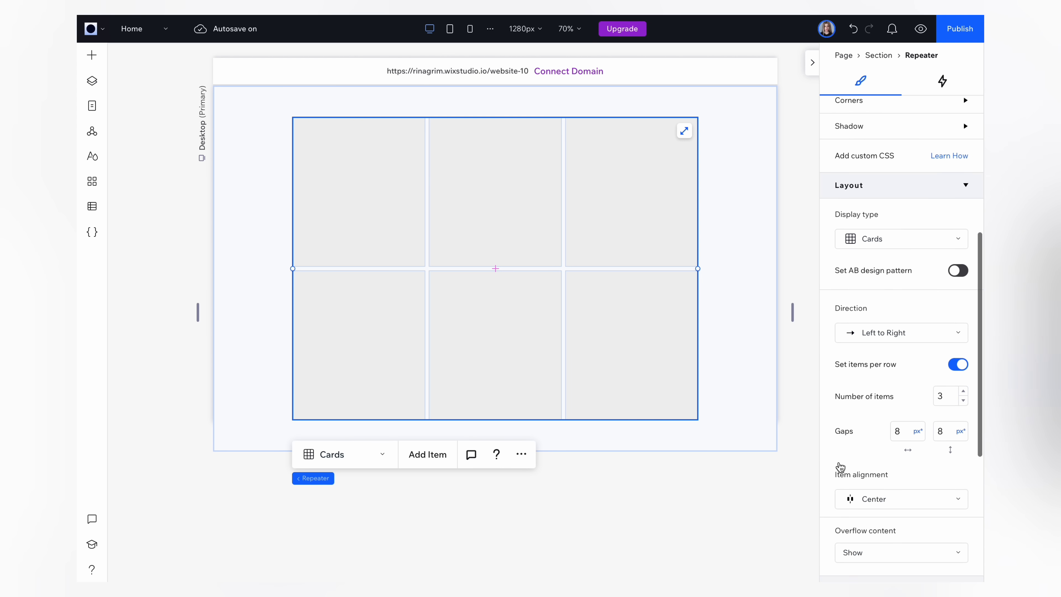
- Set the repeater's horizontal and vertical gaps to 35 px, then select a single card
{"action": "left_click", "coordinate": [903, 370]}
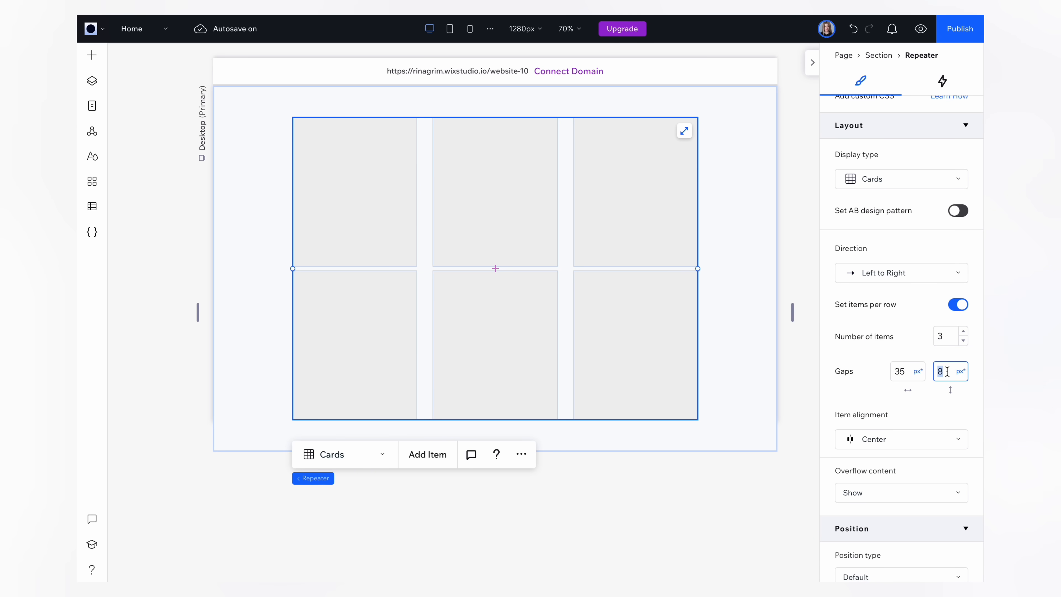
{"action": "type", "text": "35"}
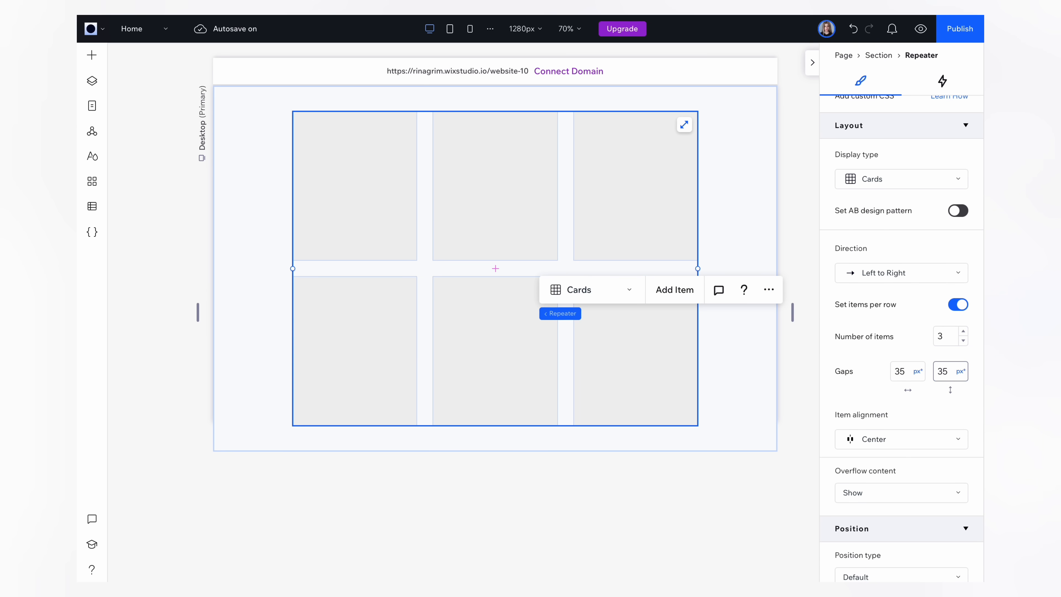
{"action": "left_click", "coordinate": [355, 186]}
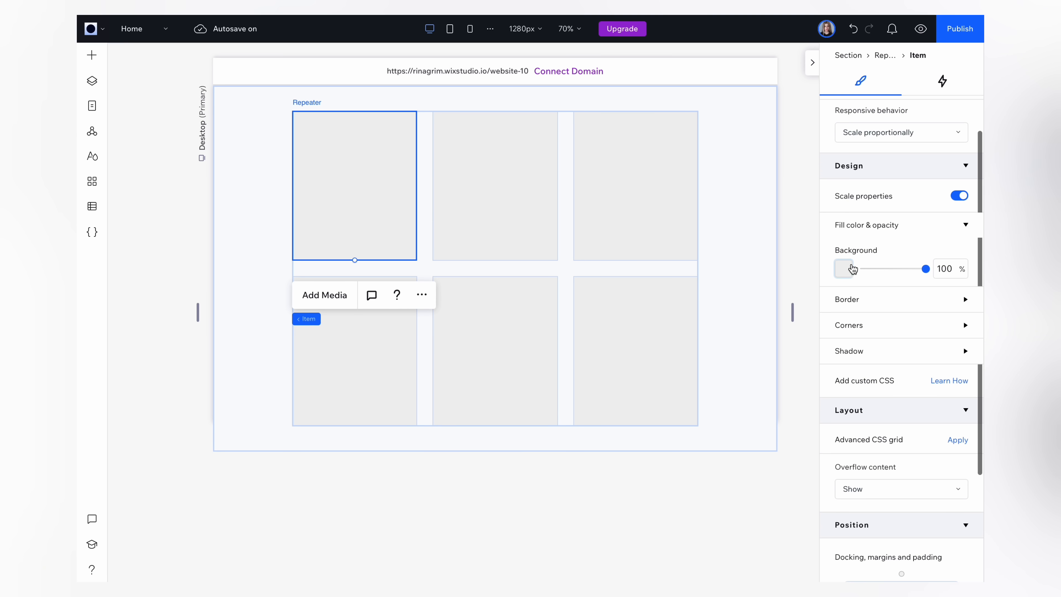
- Give the repeater cards a white fill and a 50 px corner radius
{"action": "left_click", "coordinate": [843, 268]}
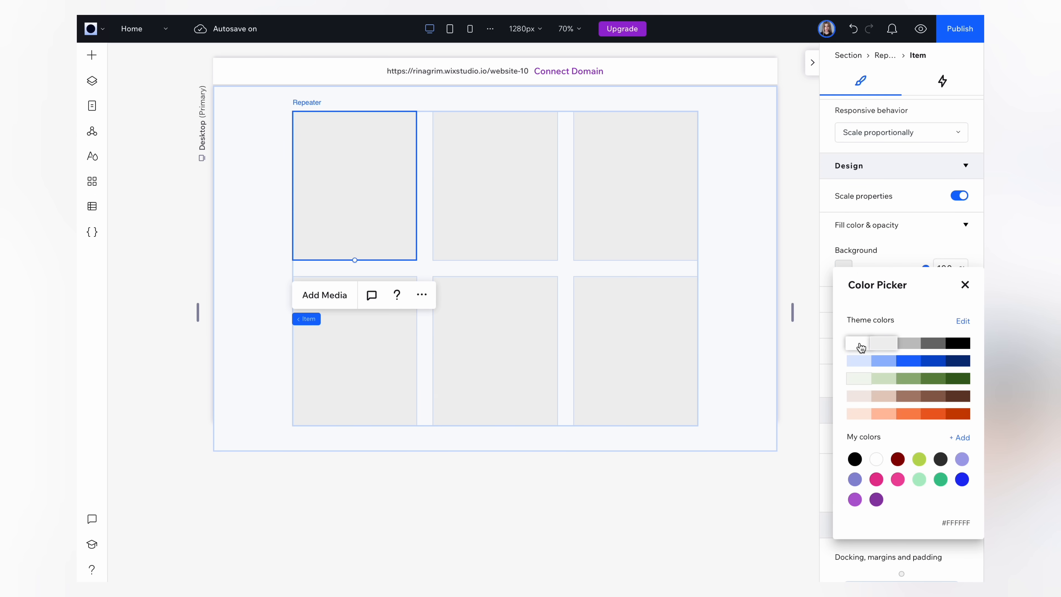
{"action": "left_click", "coordinate": [875, 344]}
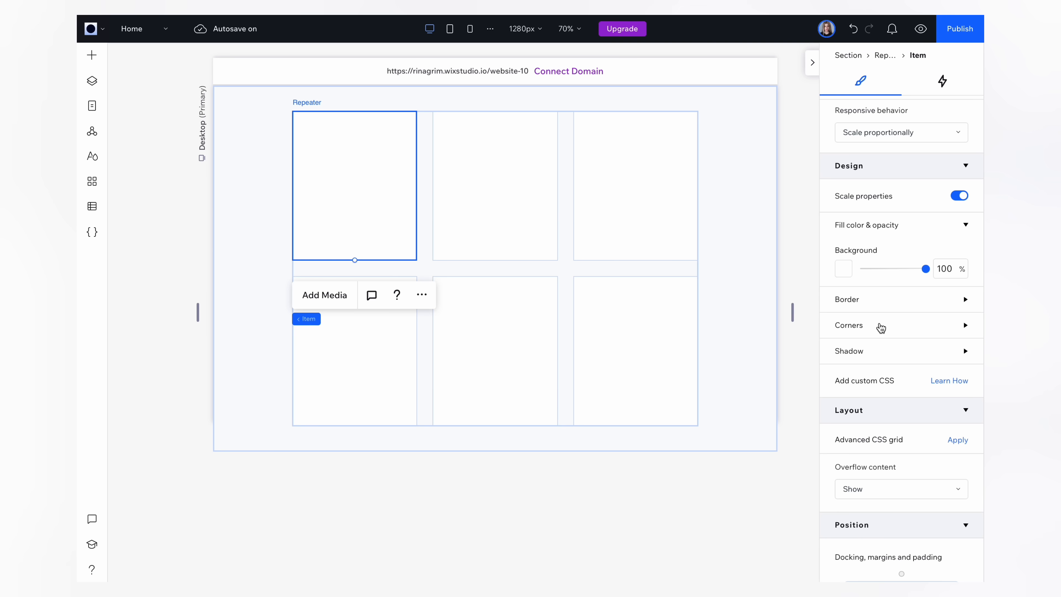
{"action": "left_click", "coordinate": [848, 325]}
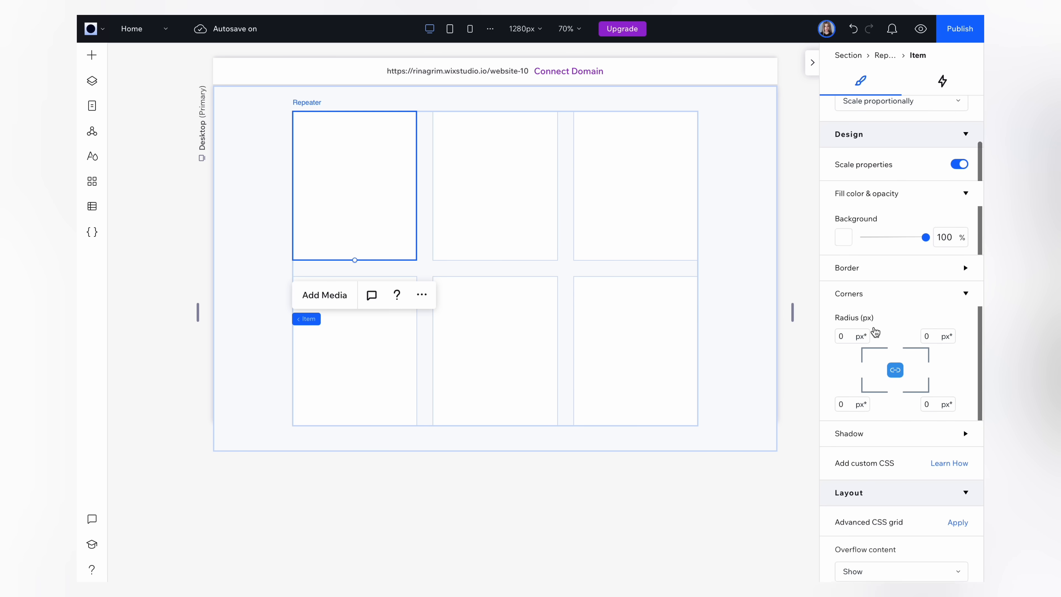
{"action": "left_click", "coordinate": [850, 334]}
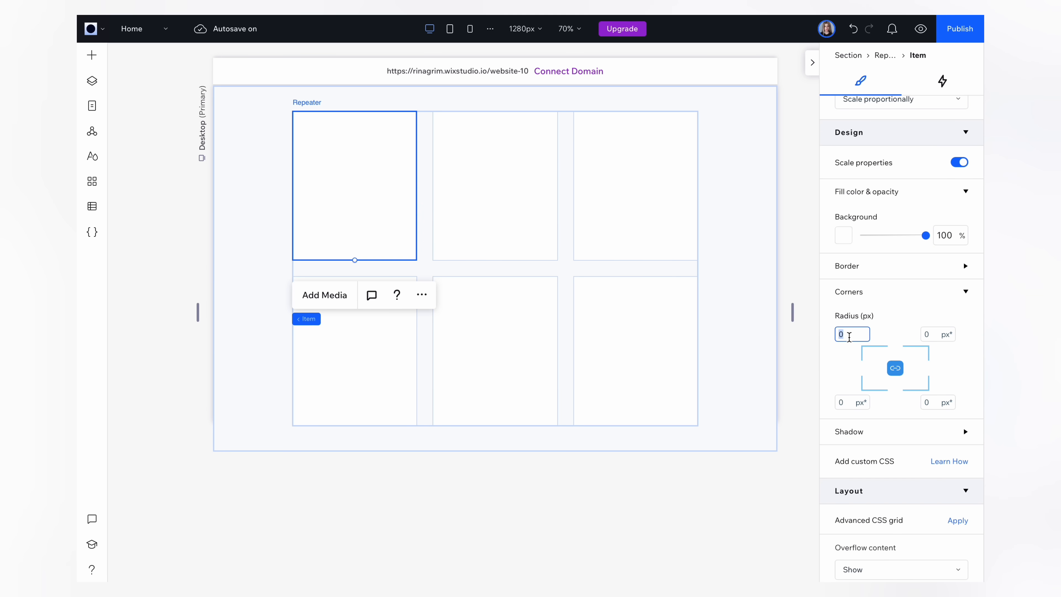
{"action": "type", "text": "50"}
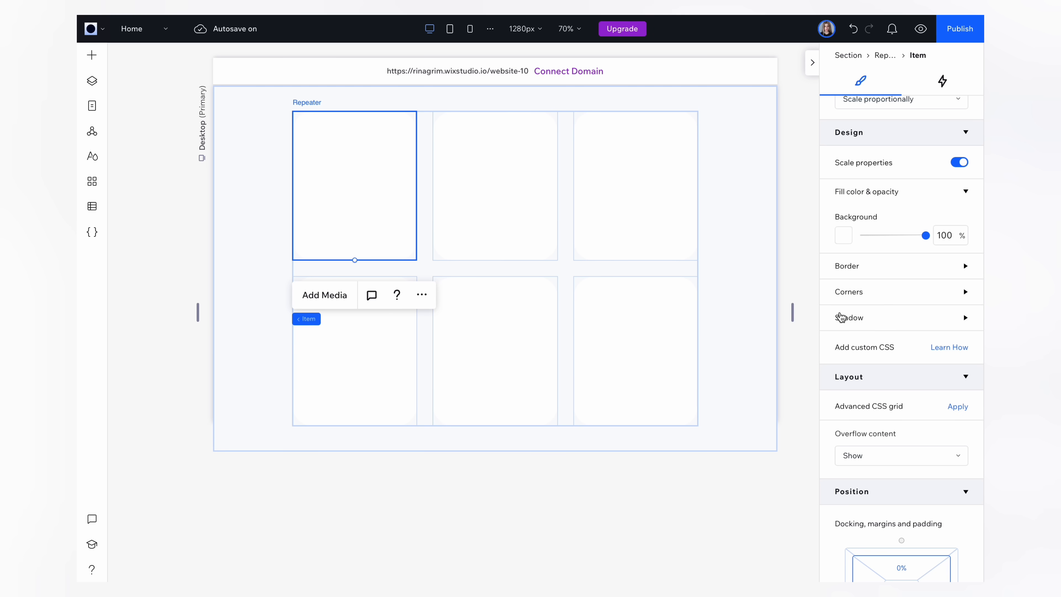
- Apply a drop shadow to the cards with about 5 px size, 20 px blur and 13% opacity
{"action": "left_click", "coordinate": [848, 318]}
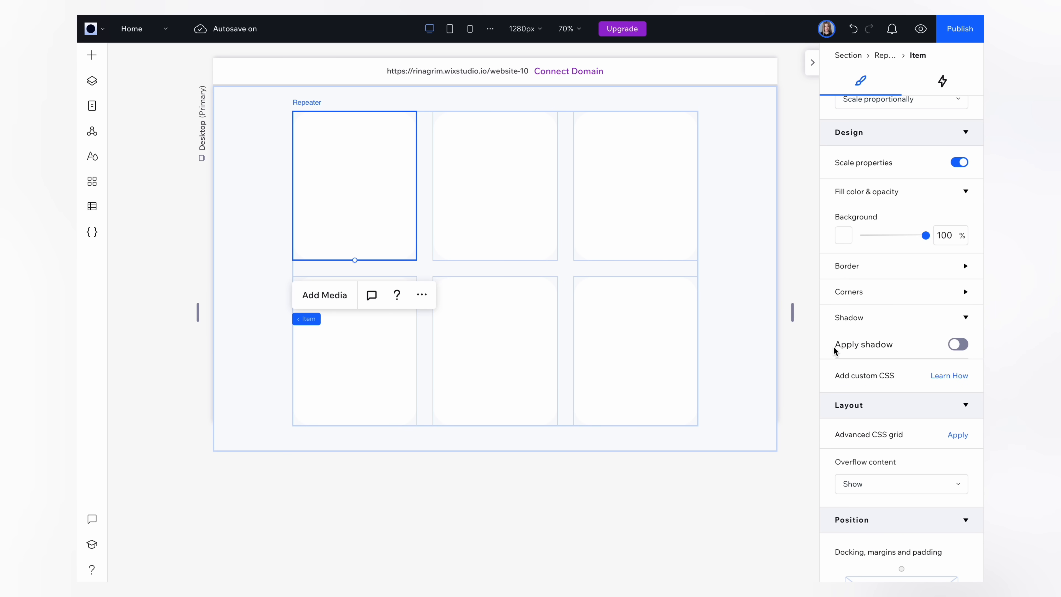
{"action": "left_click", "coordinate": [958, 343]}
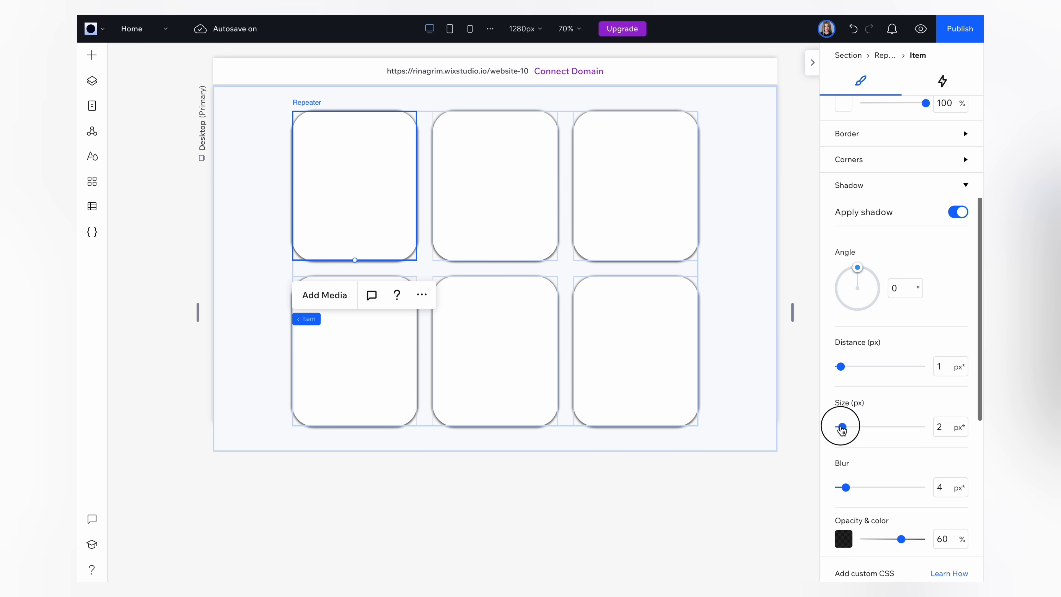
{"action": "left_click_drag", "start_coordinate": [840, 426], "coordinate": [870, 426]}
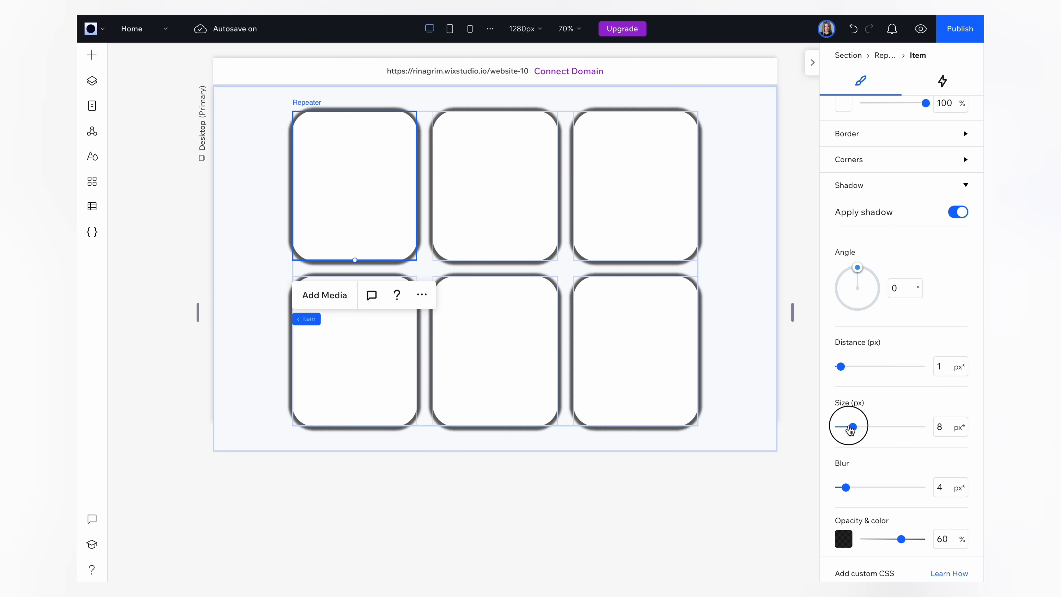
{"action": "left_click_drag", "start_coordinate": [843, 487], "coordinate": [868, 487]}
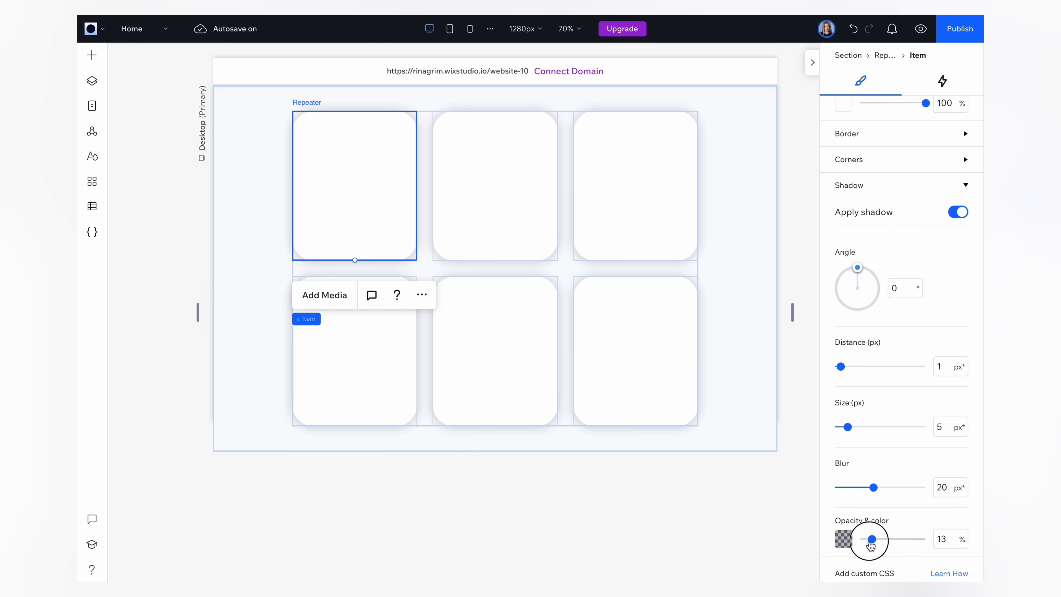
{"action": "left_click_drag", "start_coordinate": [871, 539], "coordinate": [864, 538]}
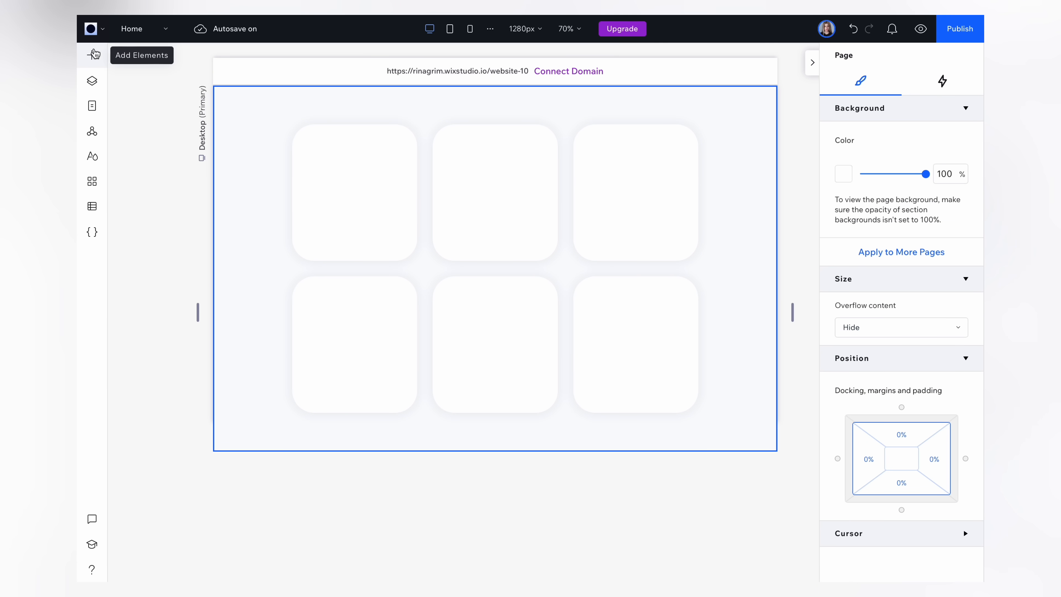
- Place an Image element inside the first repeater card so it repeats in all six
{"action": "left_click", "coordinate": [93, 54]}
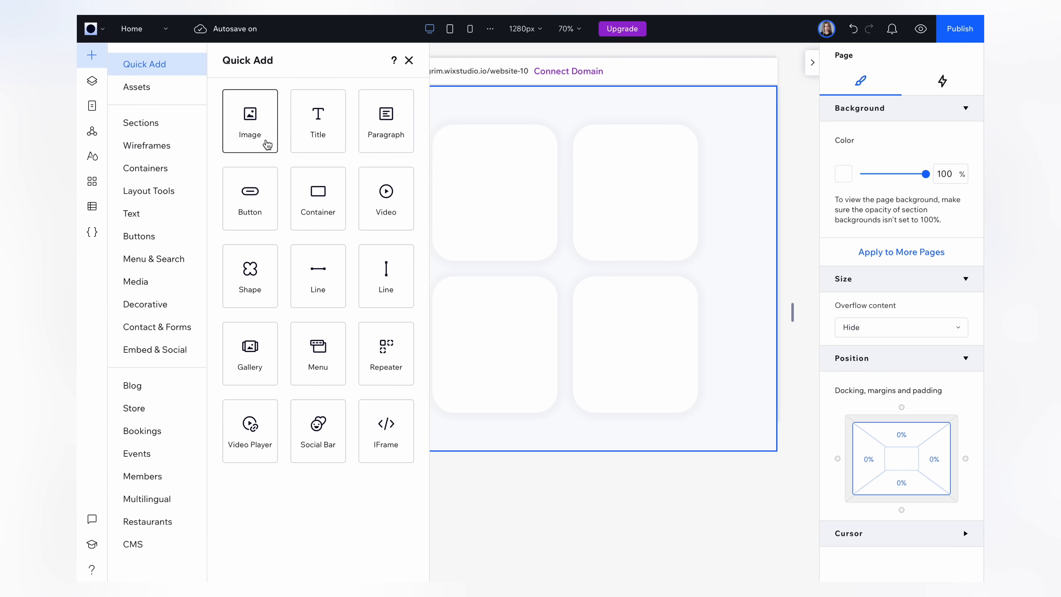
{"action": "left_click_drag", "start_coordinate": [249, 113], "coordinate": [487, 133]}
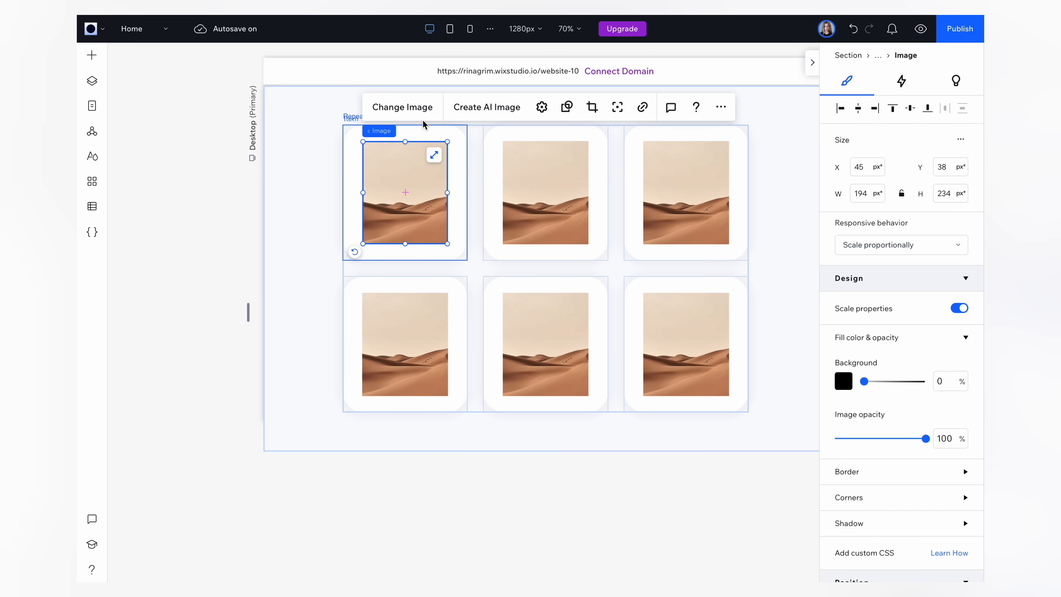
{"action": "mouse_move", "coordinate": [402, 106]}
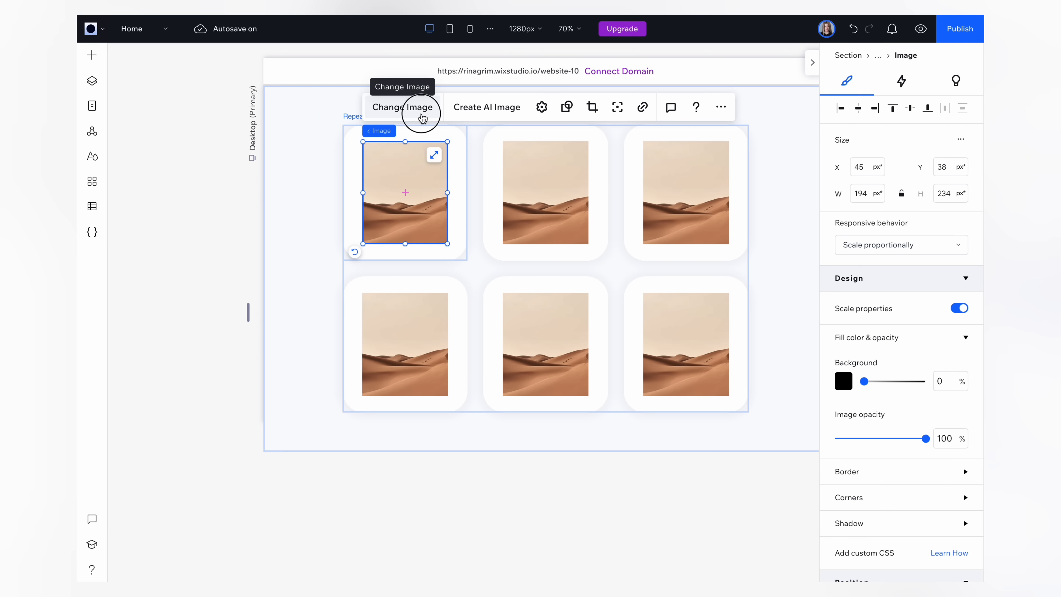
- Swap the first two cards' placeholders for popsicle PNGs, narrowing the passion fruit popsicle to fit
{"action": "left_click", "coordinate": [402, 107]}
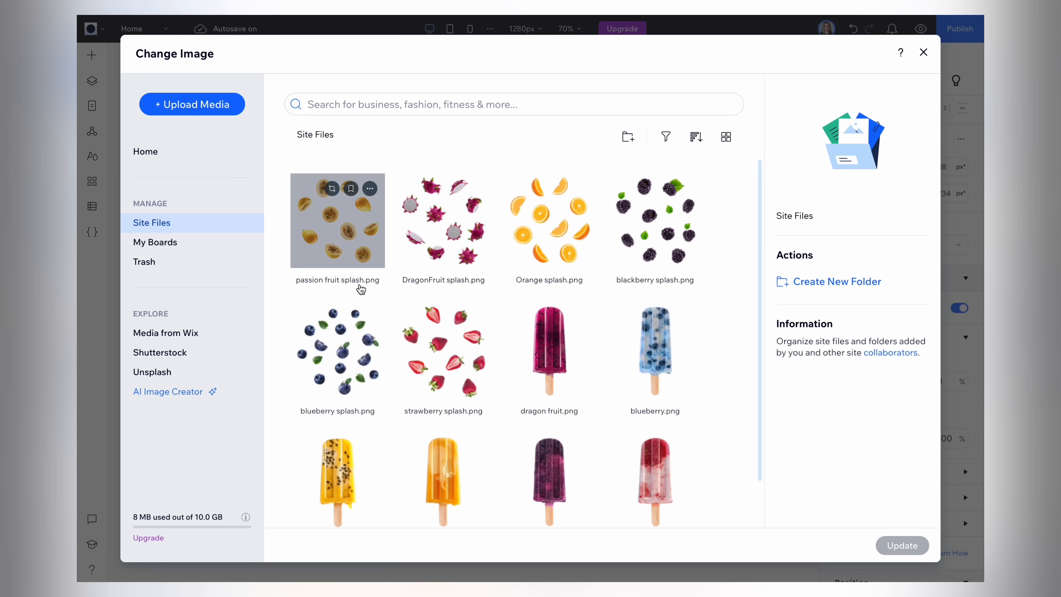
{"action": "scroll", "scroll_direction": "down", "scroll_amount": 3}
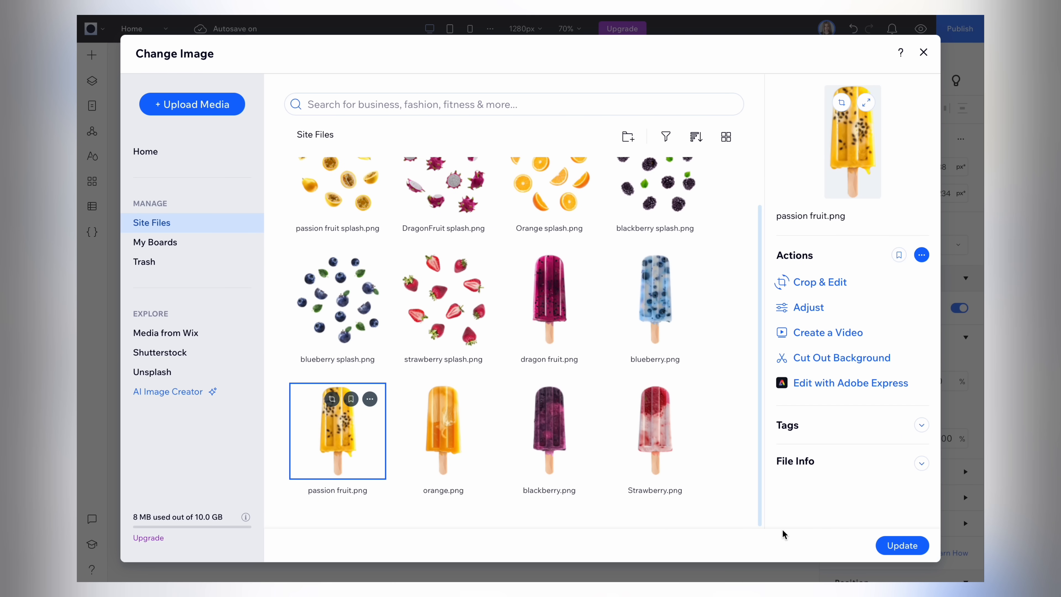
{"action": "left_click", "coordinate": [901, 545]}
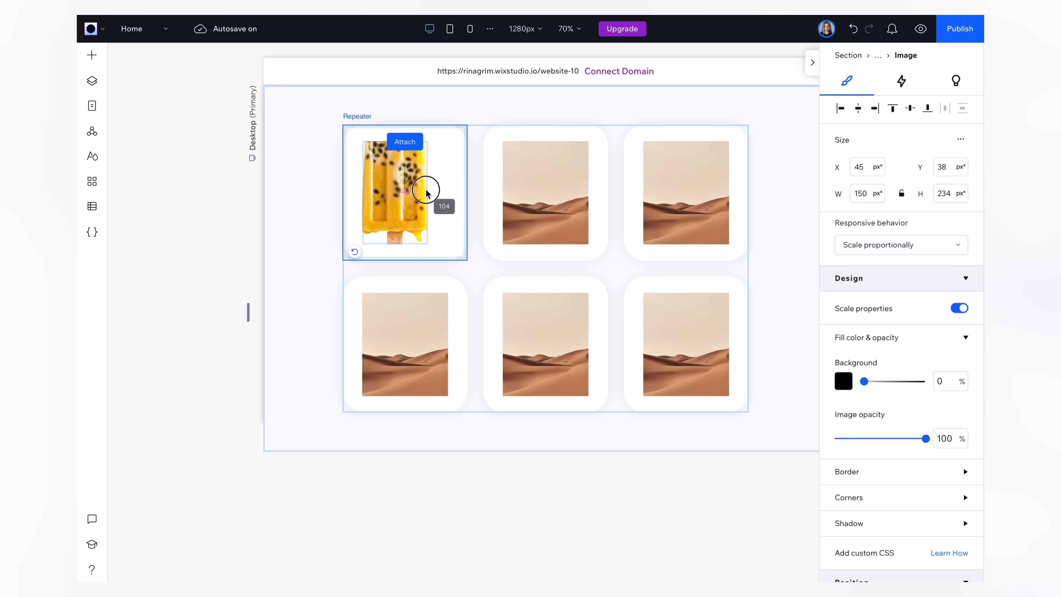
{"action": "left_click_drag", "start_coordinate": [433, 191], "coordinate": [414, 196]}
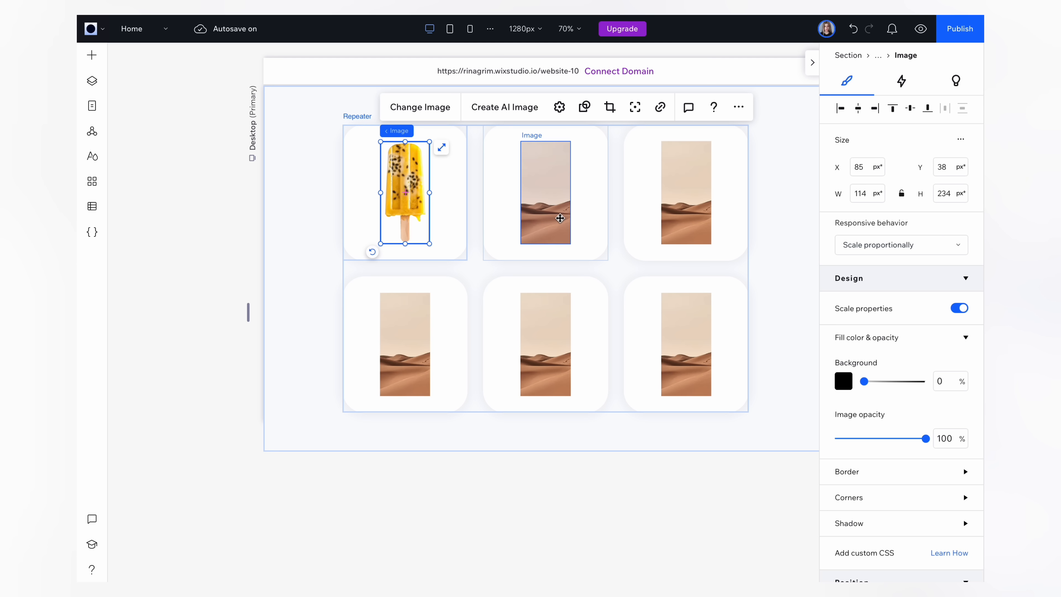
{"action": "left_click", "coordinate": [545, 192]}
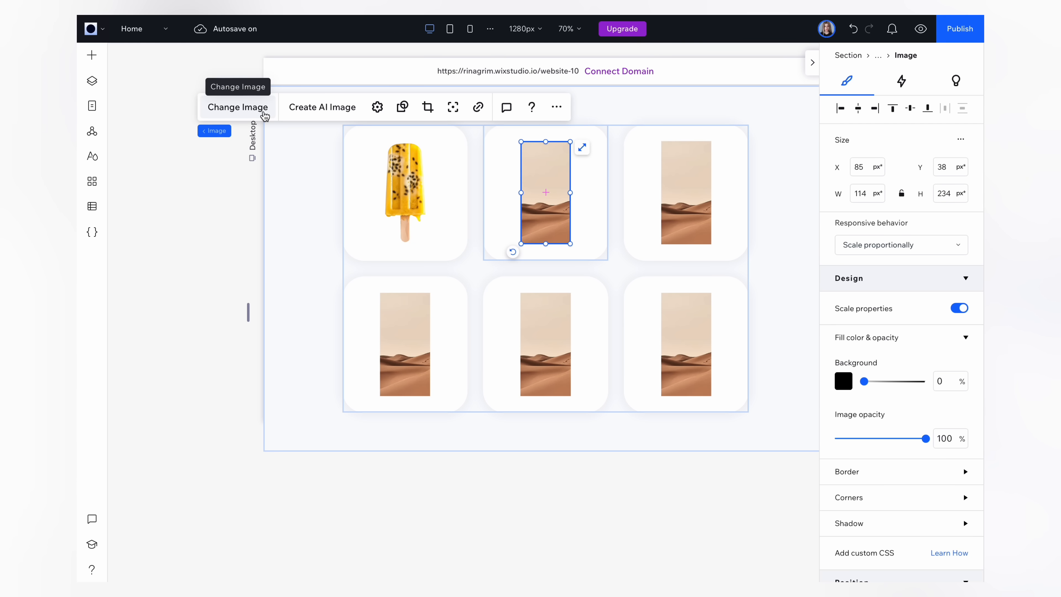
{"action": "left_click", "coordinate": [238, 107]}
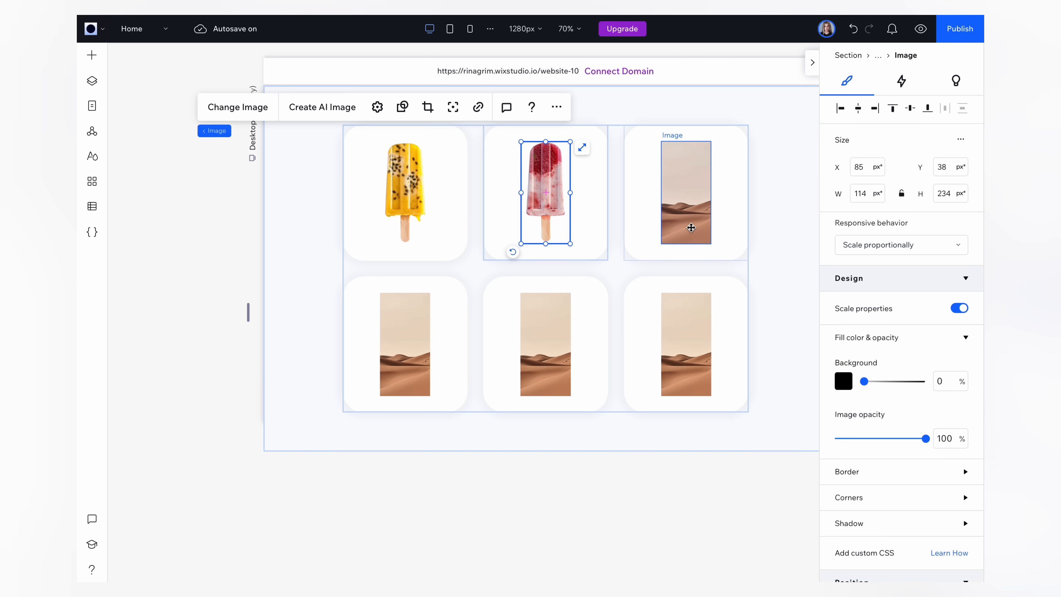
- Replace the remaining cards' placeholders with their different fruit popsicle images
{"action": "left_click", "coordinate": [237, 107]}
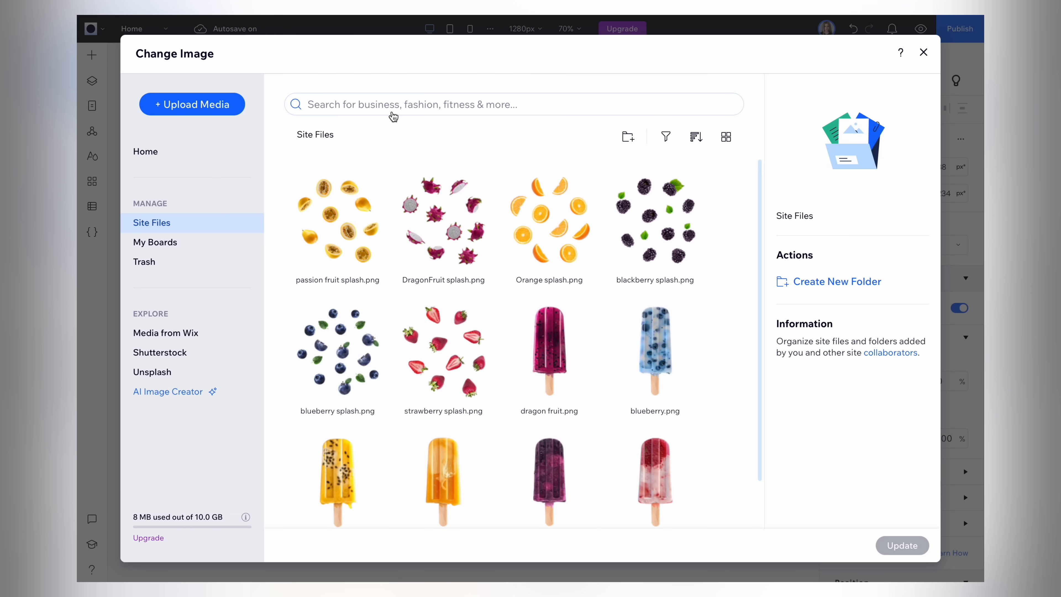
{"action": "left_click", "coordinate": [654, 351]}
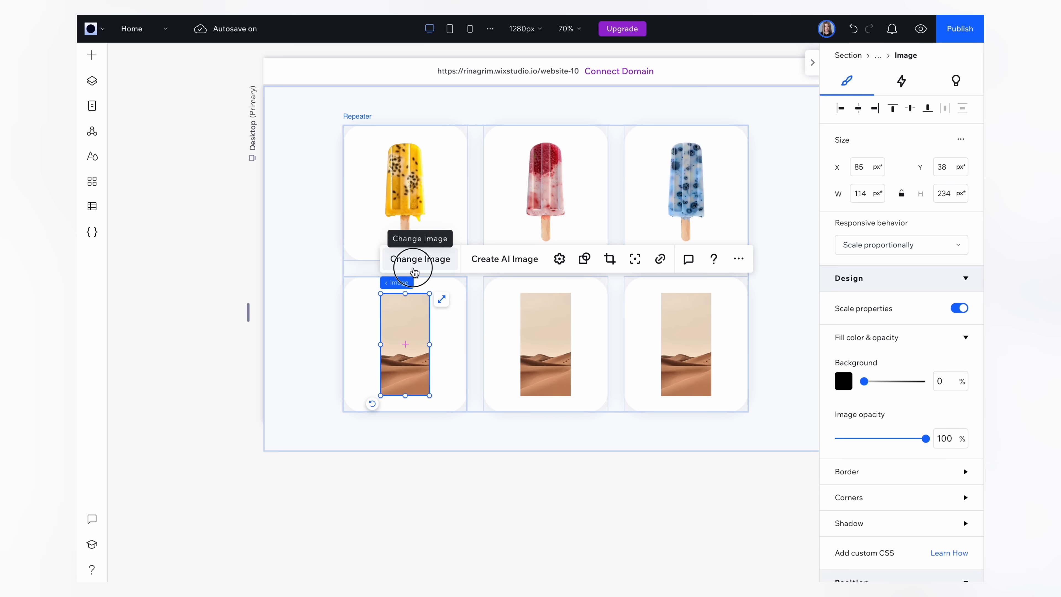
{"action": "left_click", "coordinate": [419, 259]}
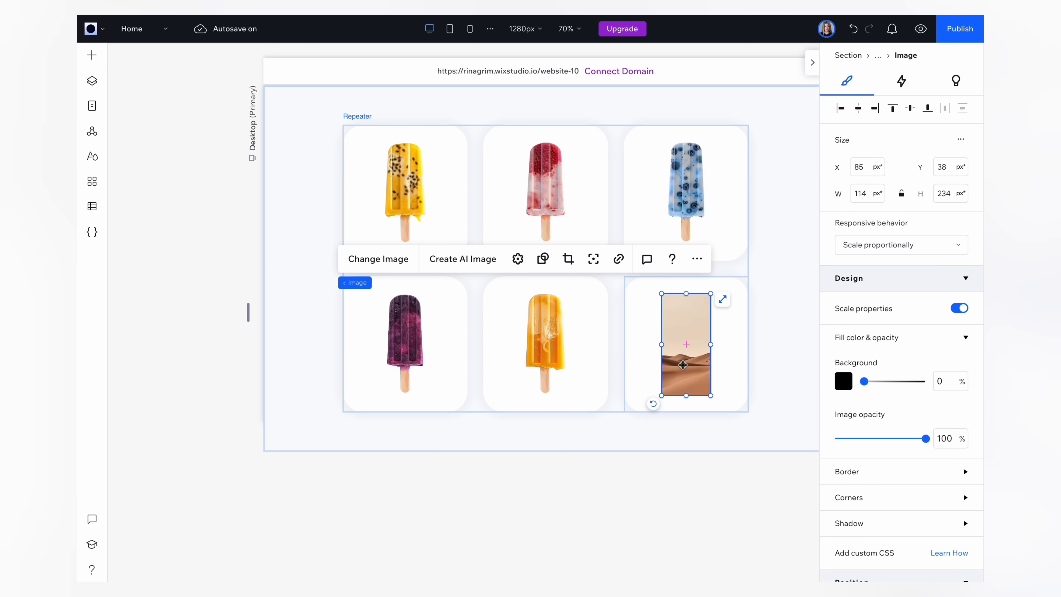
{"action": "left_click", "coordinate": [378, 258]}
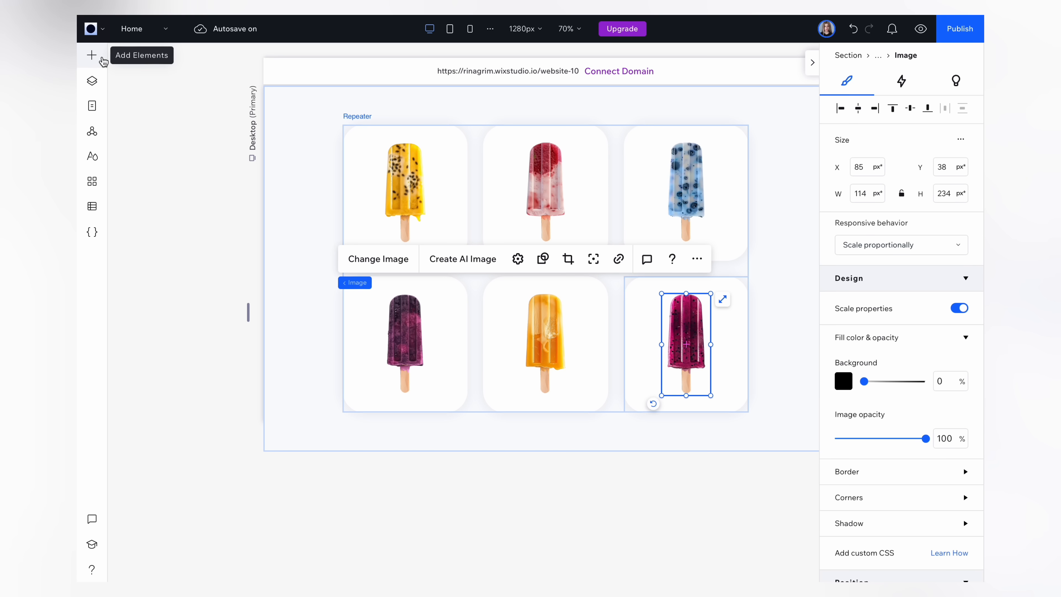
- Add a second image per card and change it to the matching fruit splash PNGs
{"action": "left_click", "coordinate": [92, 55]}
{"action": "type", "text": "180"}
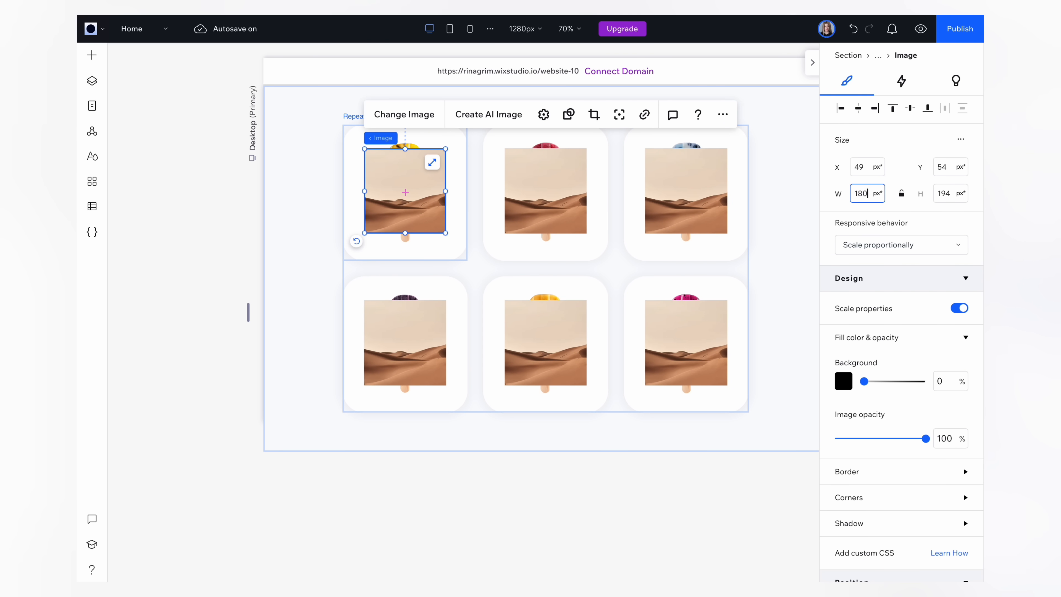
{"action": "left_click", "coordinate": [404, 114]}
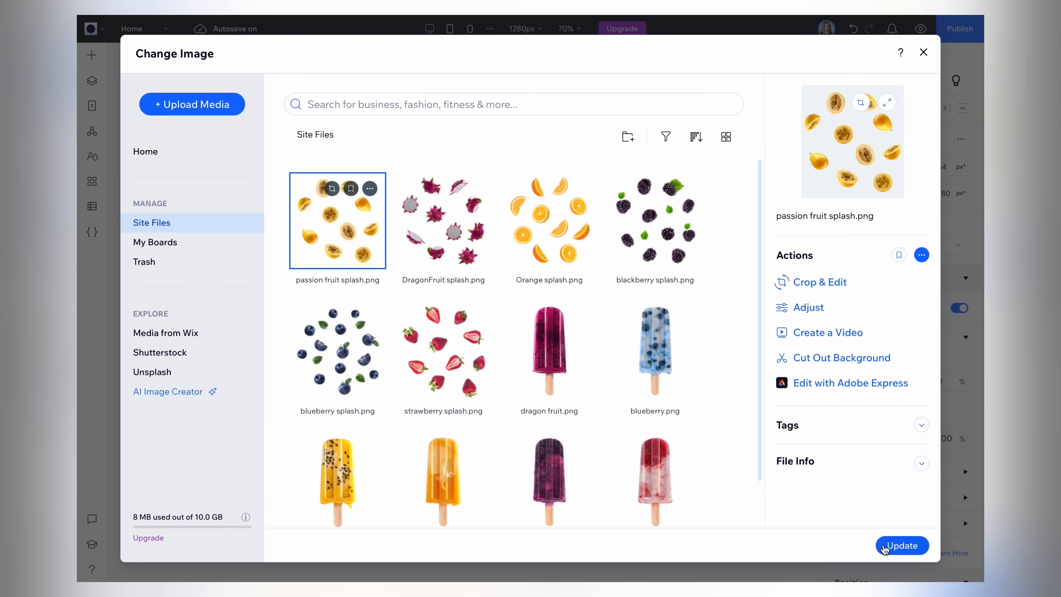
{"action": "left_click", "coordinate": [901, 545]}
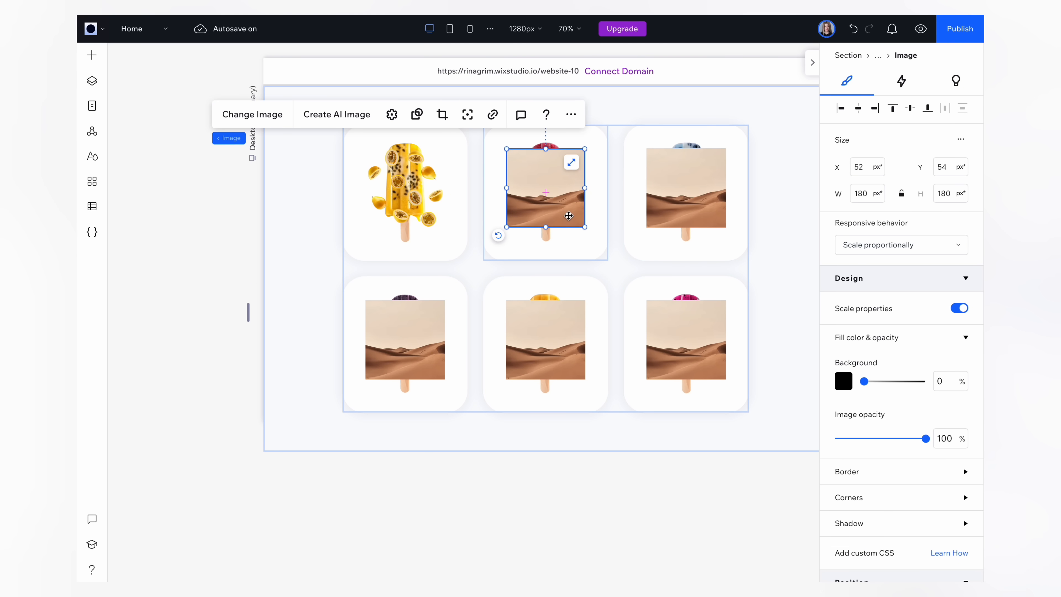
{"action": "left_click", "coordinate": [251, 114]}
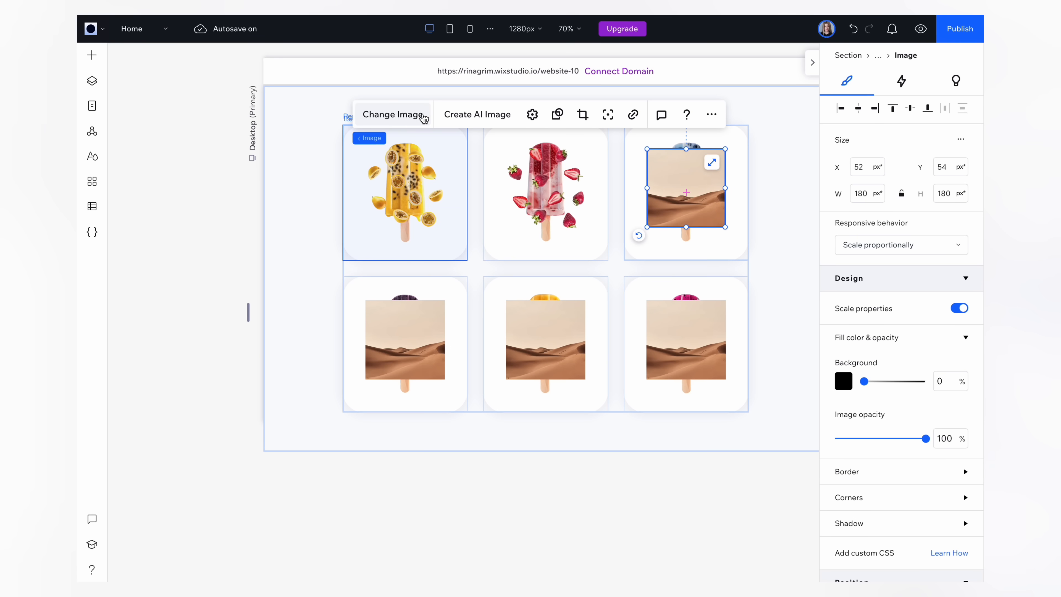
{"action": "left_click", "coordinate": [392, 114]}
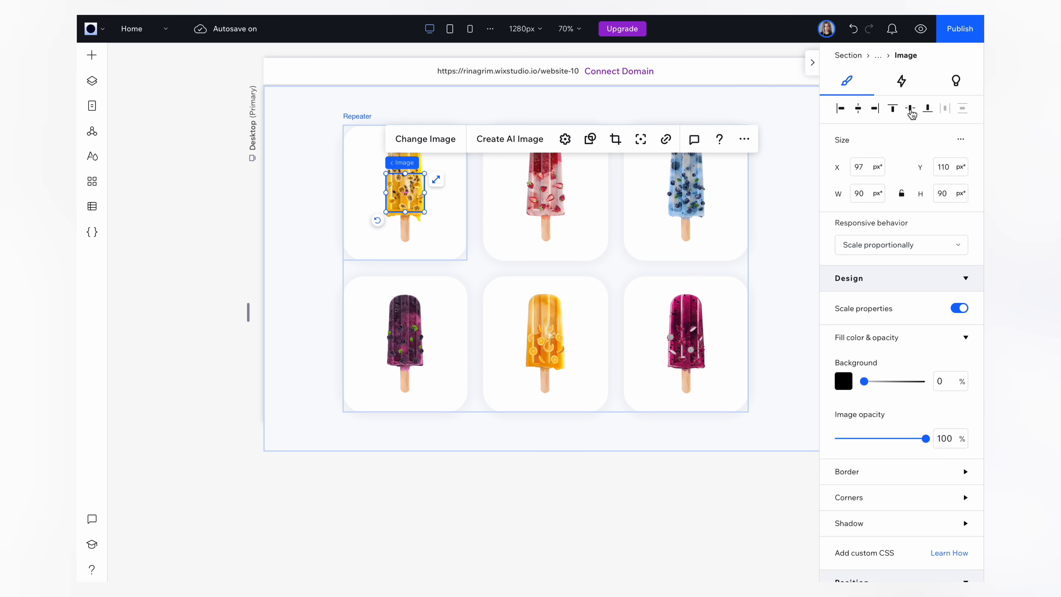
- Center the 90×90 splash image over its popsicle and show the Layers panel
{"action": "left_click", "coordinate": [92, 81]}
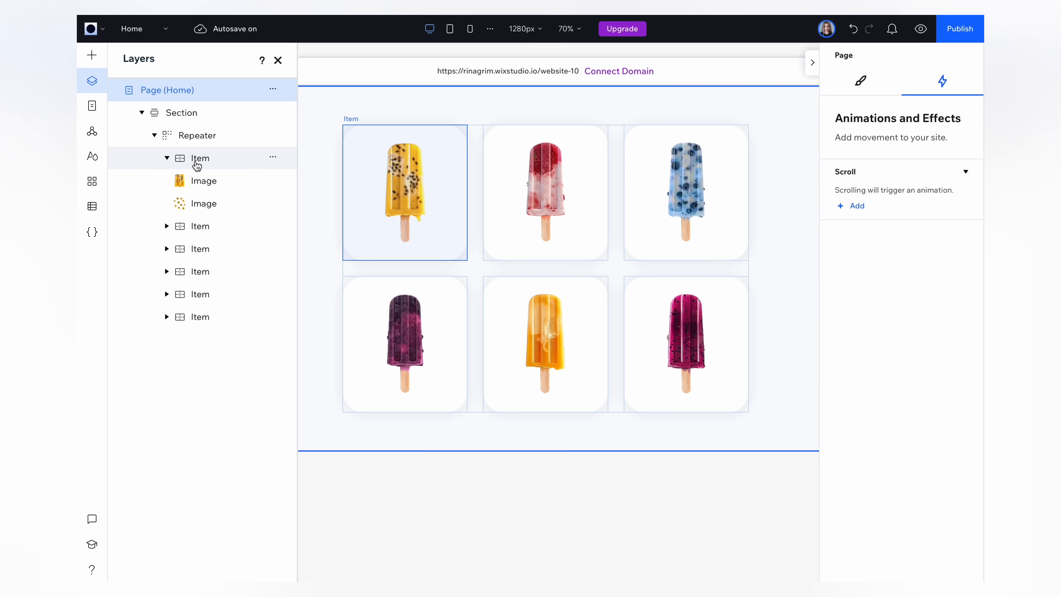
- Add a Hover animation on the first item and pick the popsicle image with the Shrink preset
{"action": "left_click", "coordinate": [200, 158]}
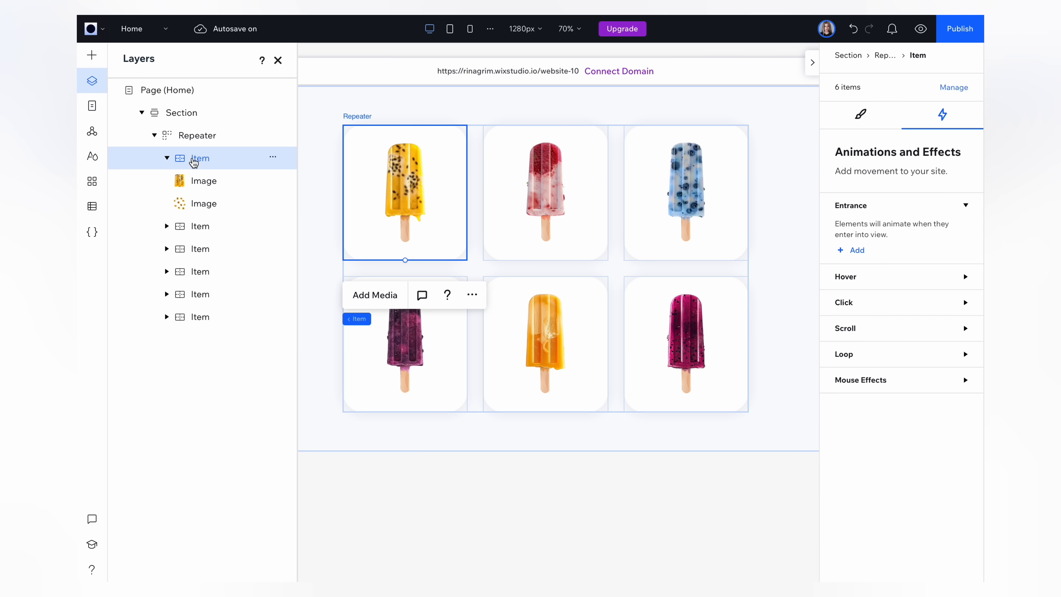
{"action": "mouse_move", "coordinate": [500, 211]}
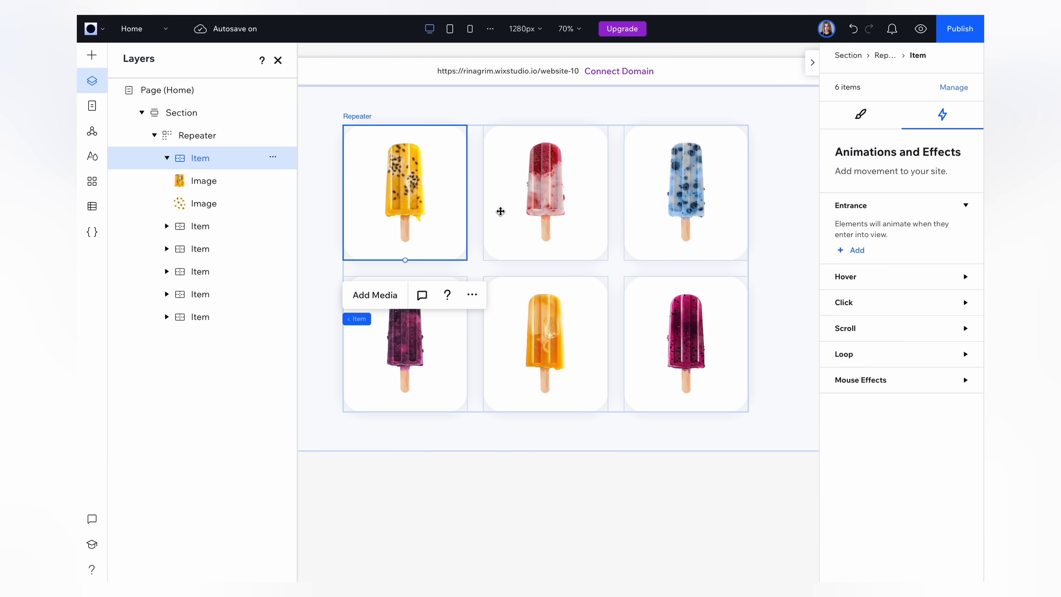
{"action": "mouse_move", "coordinate": [834, 282]}
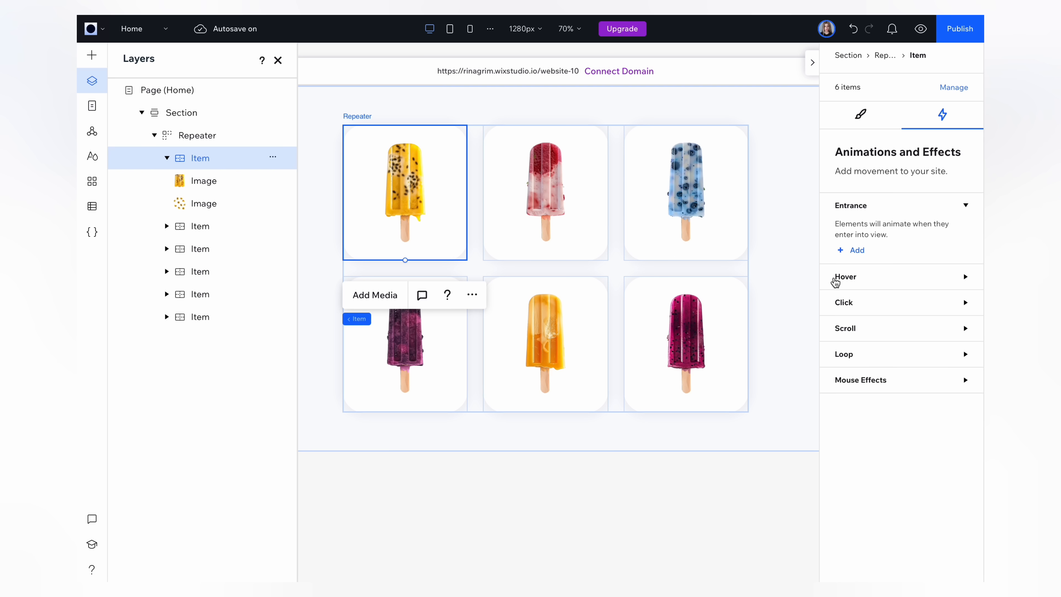
{"action": "left_click", "coordinate": [845, 276]}
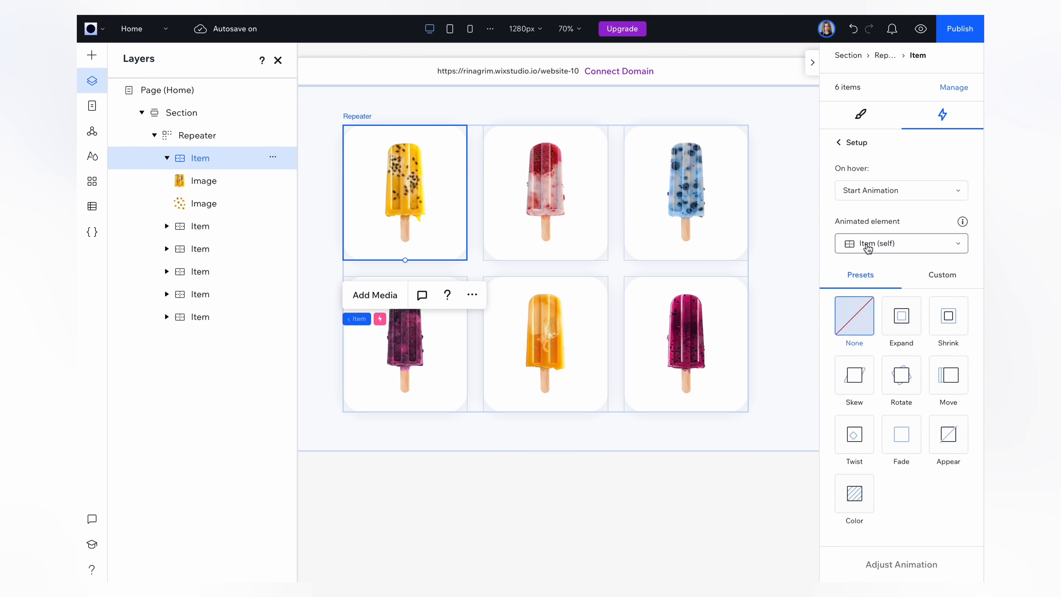
{"action": "left_click", "coordinate": [900, 243]}
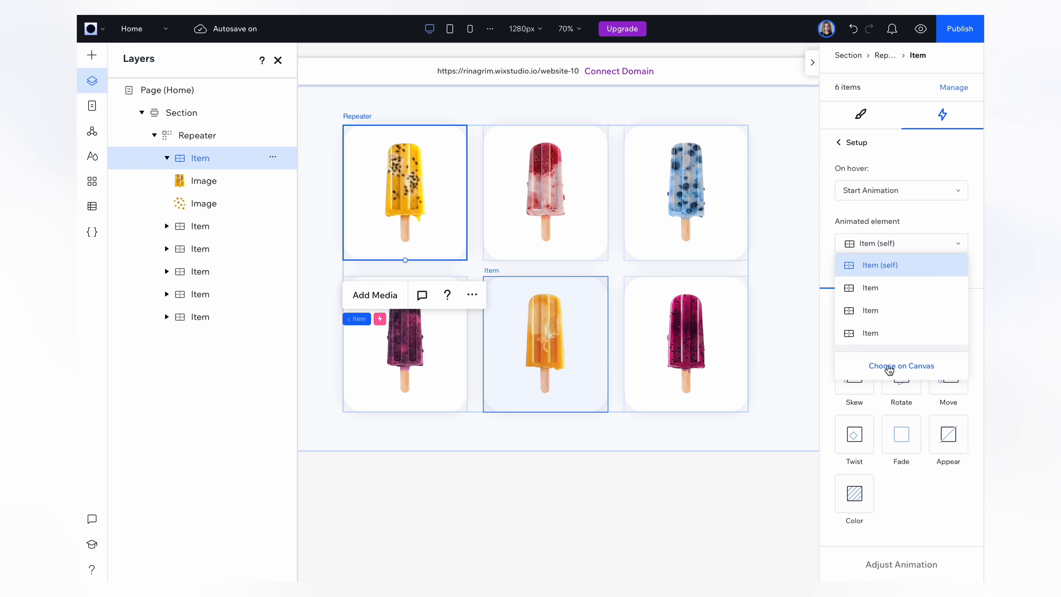
{"action": "left_click", "coordinate": [901, 365]}
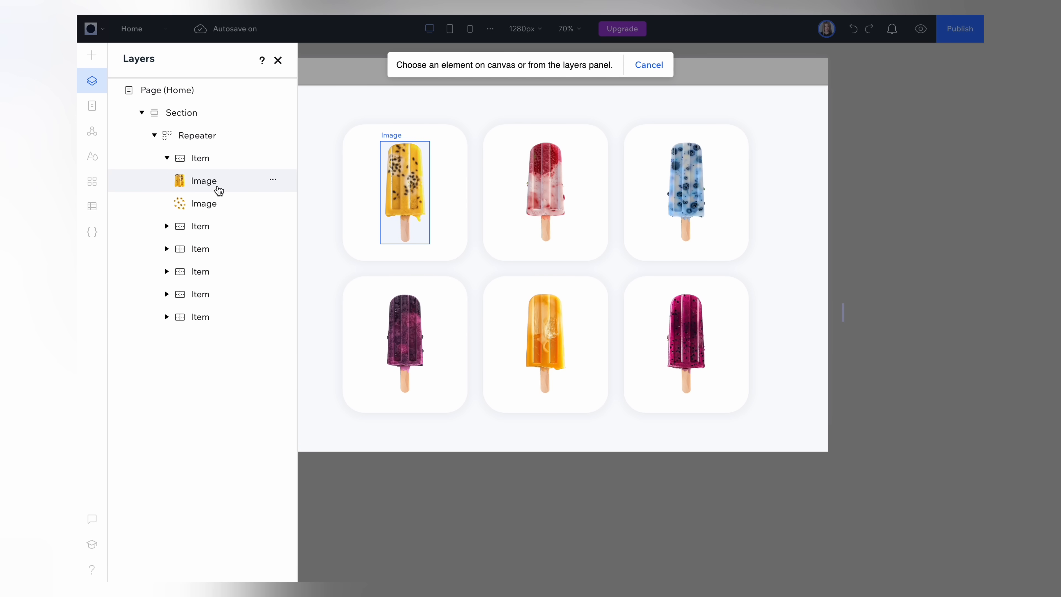
{"action": "left_click", "coordinate": [199, 157]}
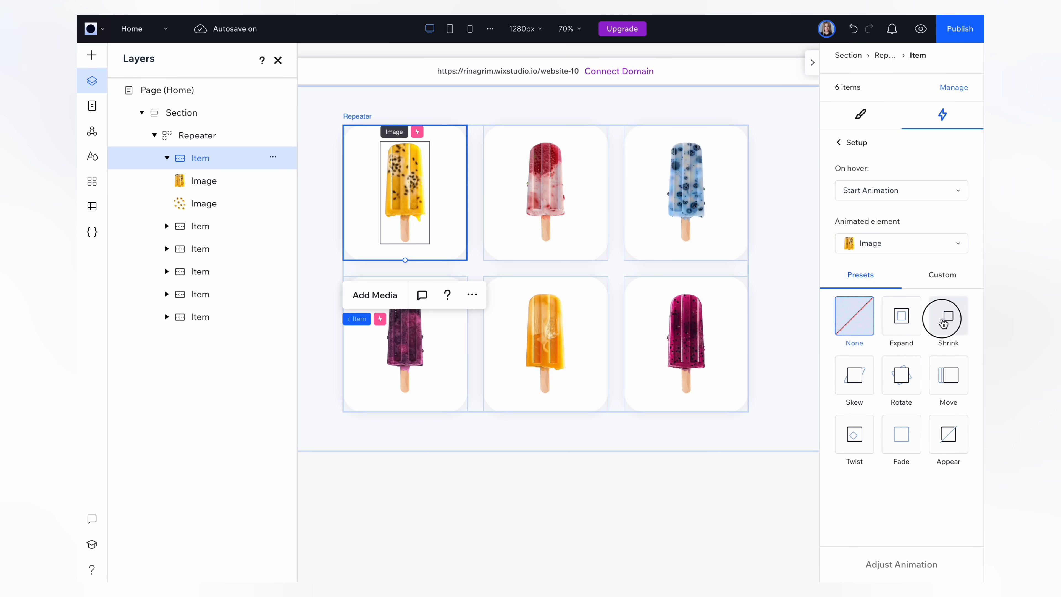
{"action": "left_click", "coordinate": [947, 317]}
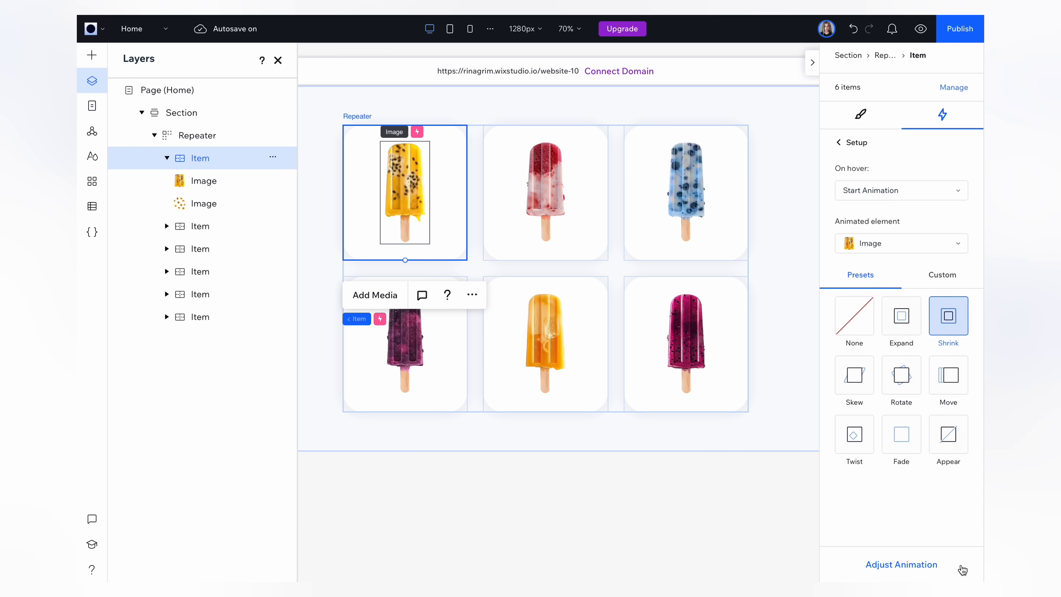
{"action": "mouse_move", "coordinate": [904, 570]}
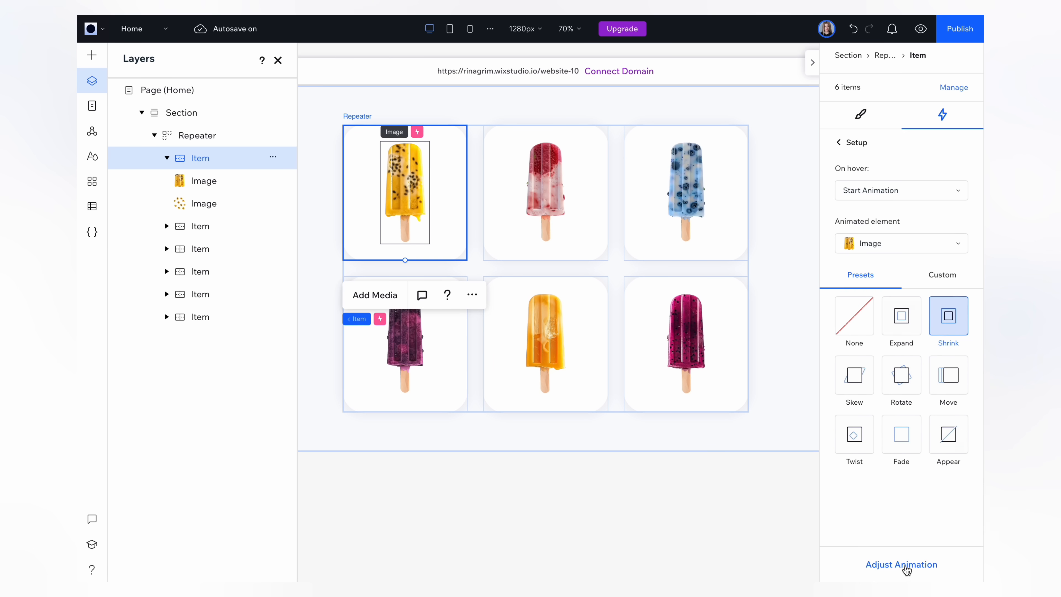
- Keep Shrink at 85% scale over 0.6 s ease in-out and preview it on the cards
{"action": "left_click", "coordinate": [901, 564]}
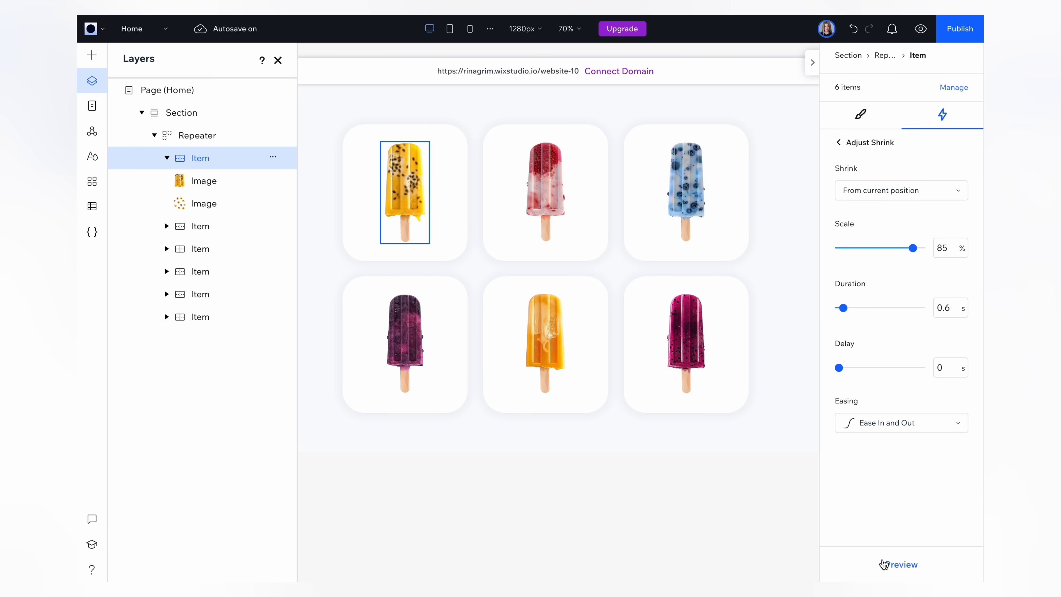
{"action": "left_click", "coordinate": [904, 564]}
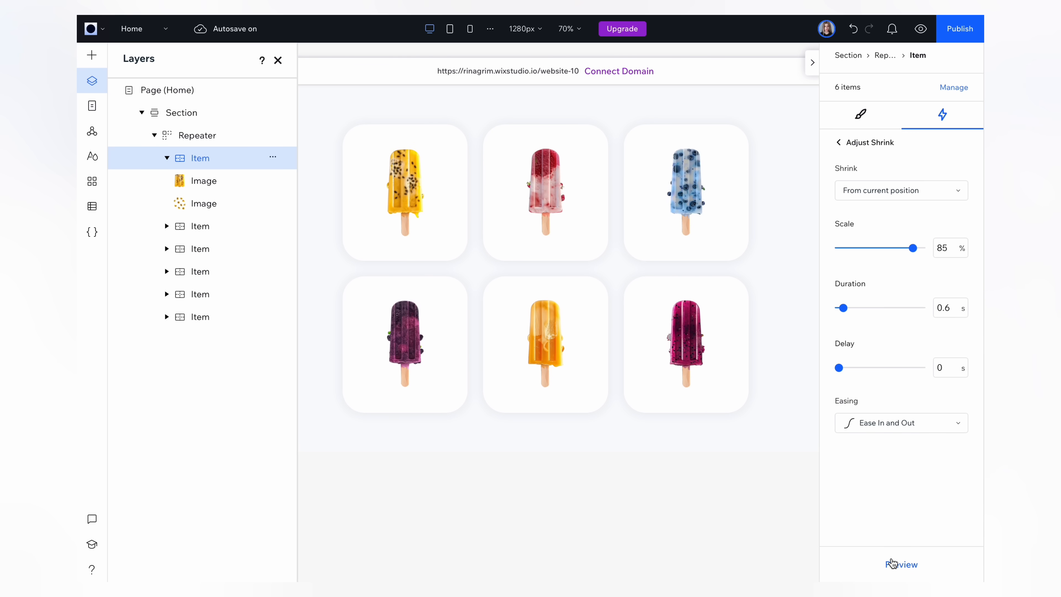
{"action": "left_click", "coordinate": [839, 142]}
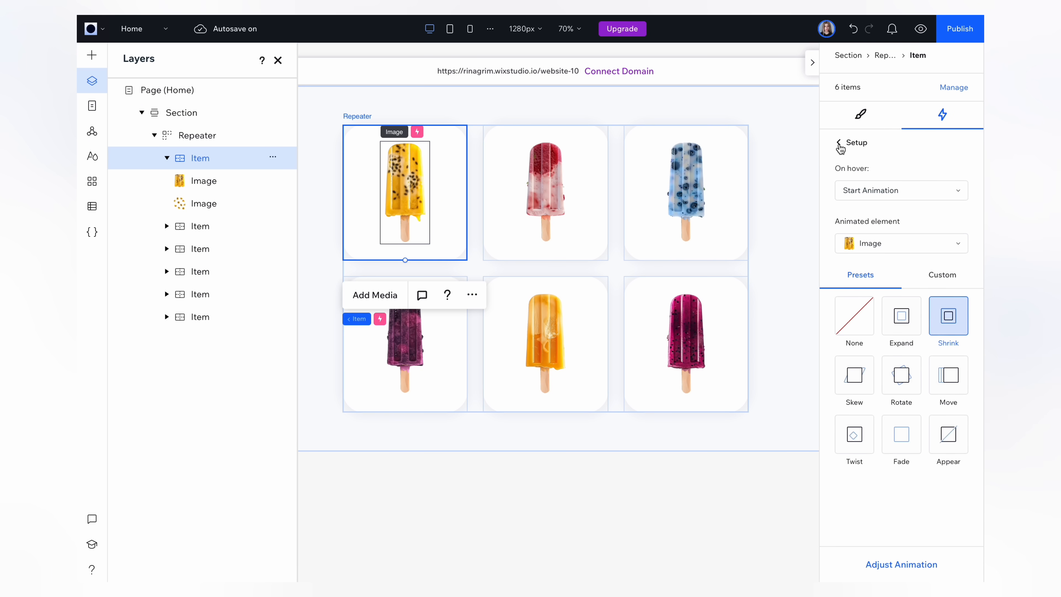
- Add a second Hover animation on the splash image, chosen on canvas, with the Twist preset
{"action": "left_click", "coordinate": [840, 142]}
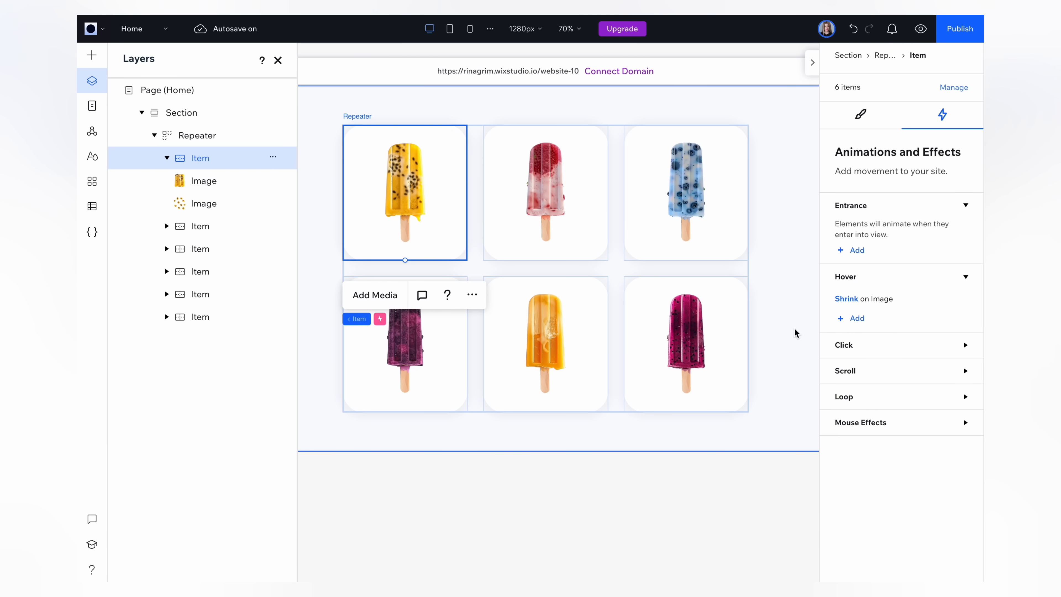
{"action": "mouse_move", "coordinate": [855, 323]}
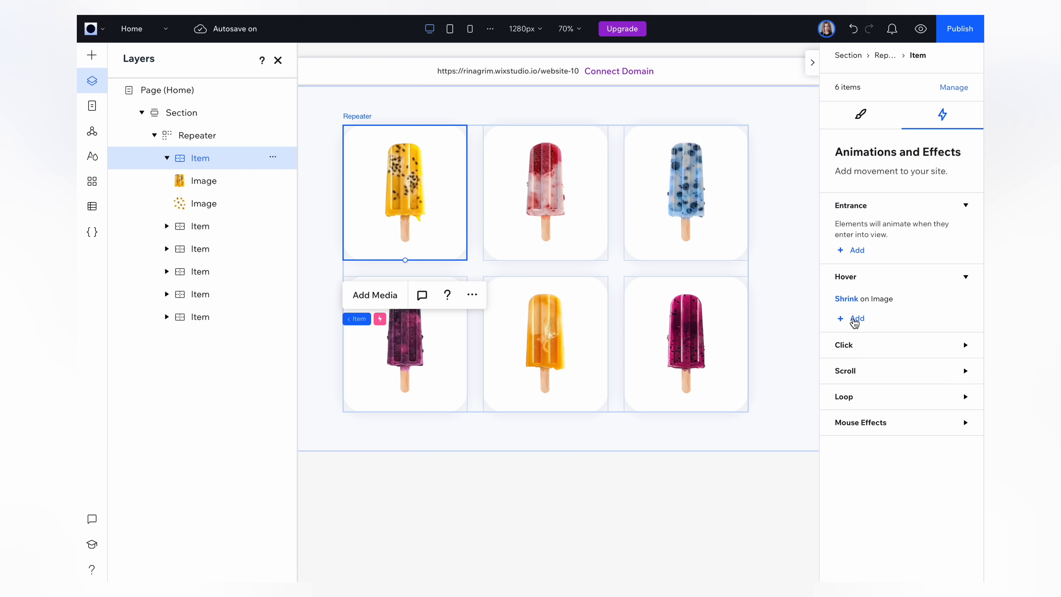
{"action": "left_click", "coordinate": [856, 318]}
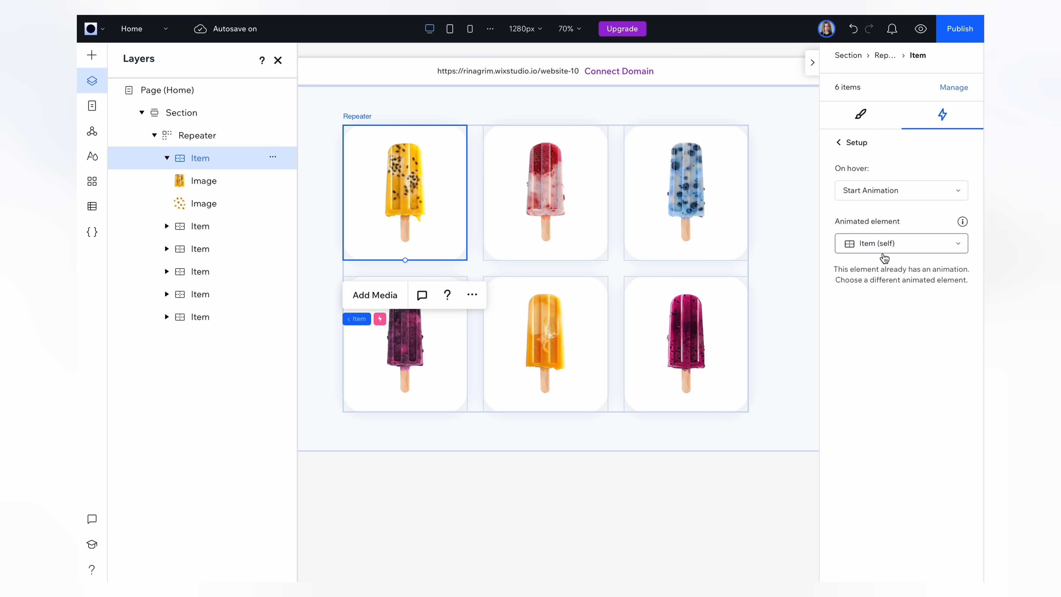
{"action": "left_click", "coordinate": [900, 243]}
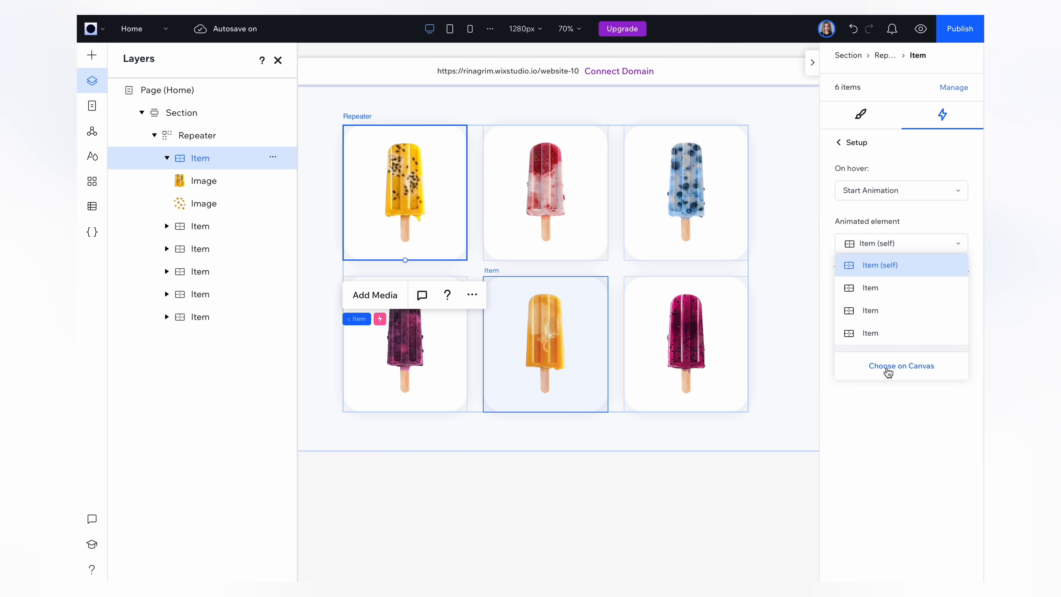
{"action": "left_click", "coordinate": [900, 365]}
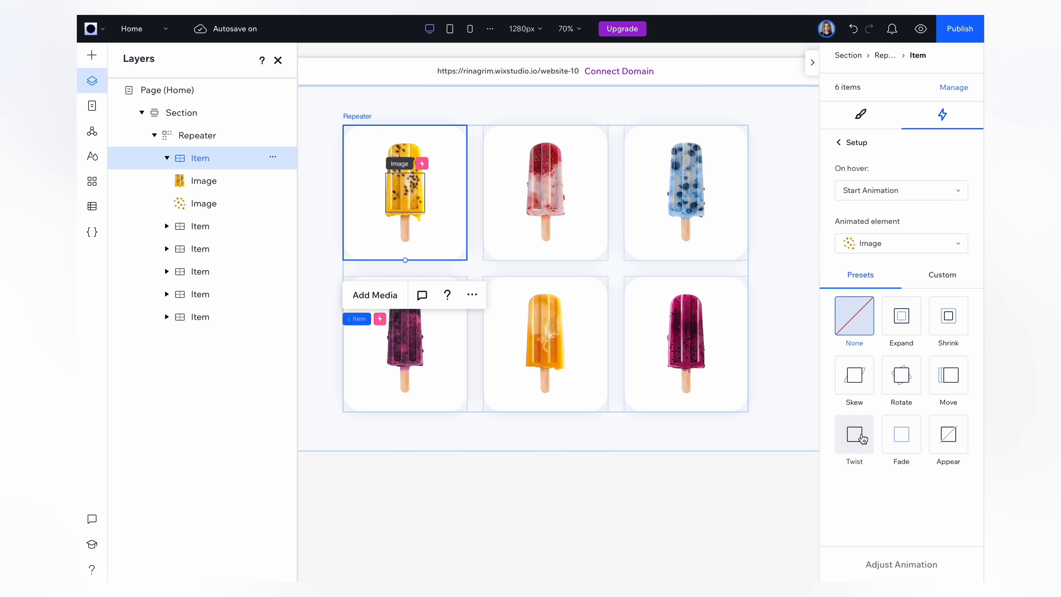
{"action": "left_click", "coordinate": [853, 434]}
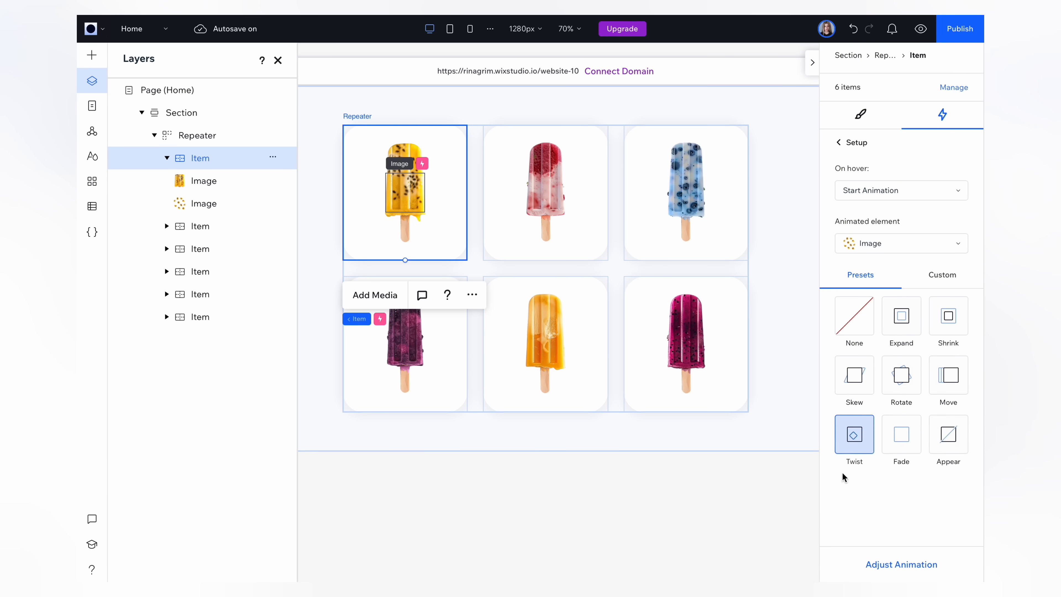
{"action": "left_click", "coordinate": [853, 435]}
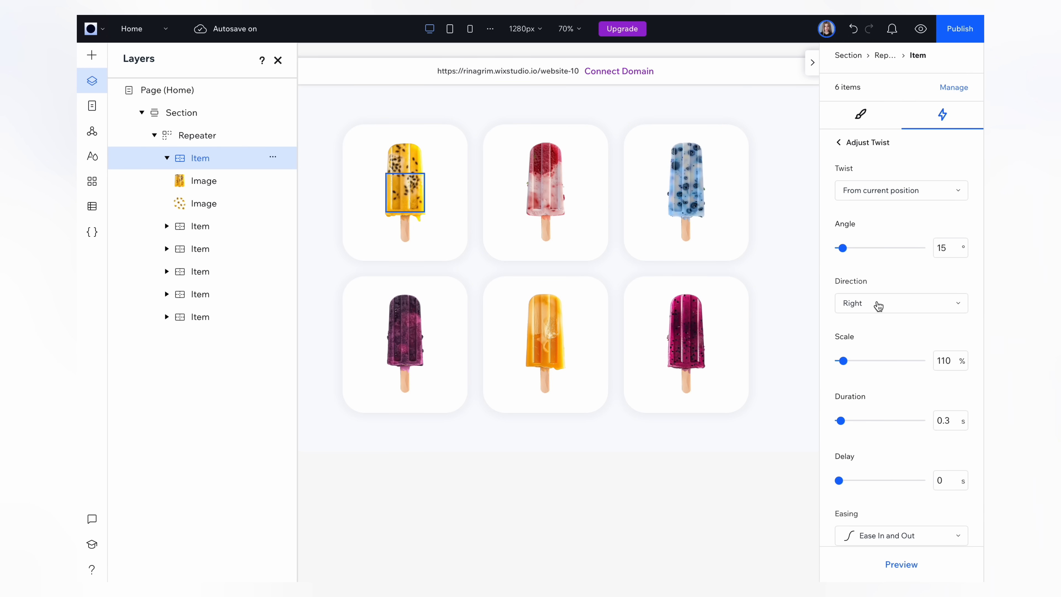
- Adjust Twist to a 60° right angle, 200% scale and a 0.8 s duration
{"action": "left_click_drag", "start_coordinate": [841, 248], "coordinate": [854, 248]}
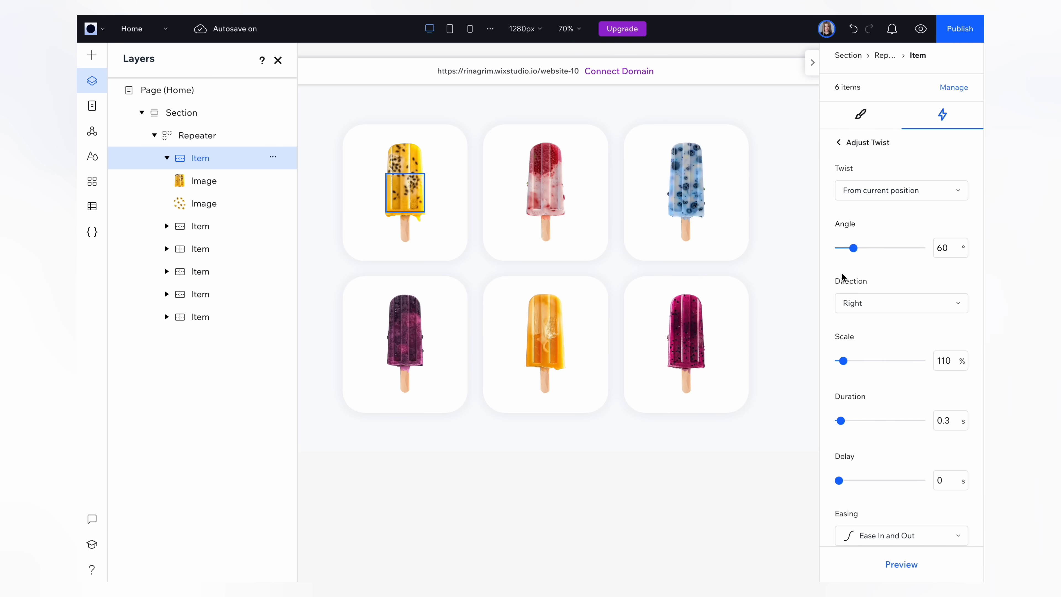
{"action": "left_click_drag", "start_coordinate": [842, 360], "coordinate": [880, 360]}
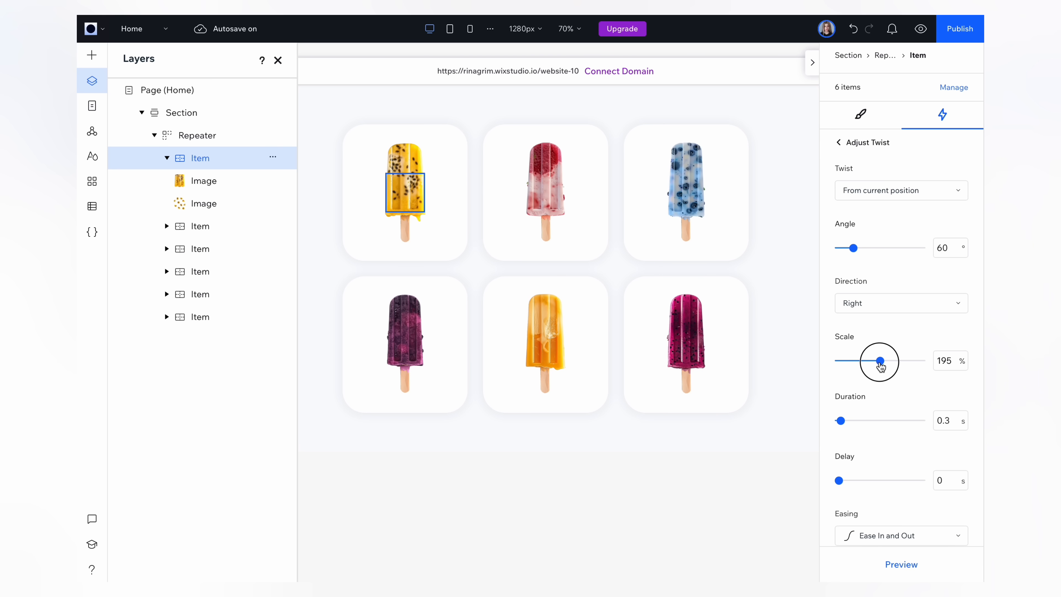
{"action": "left_click_drag", "start_coordinate": [878, 359], "coordinate": [883, 360]}
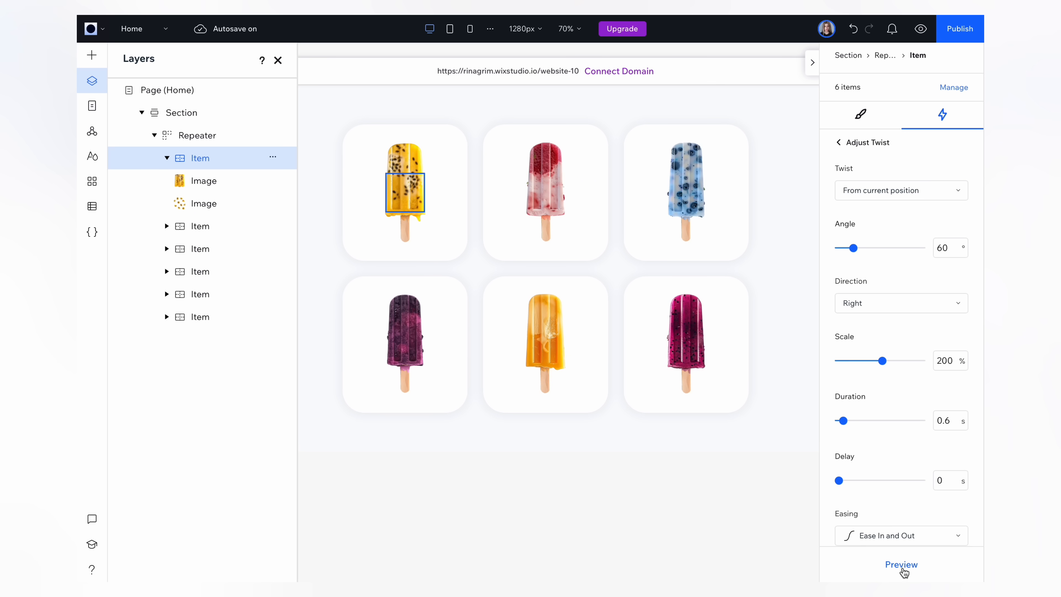
{"action": "left_click_drag", "start_coordinate": [841, 420], "coordinate": [846, 420]}
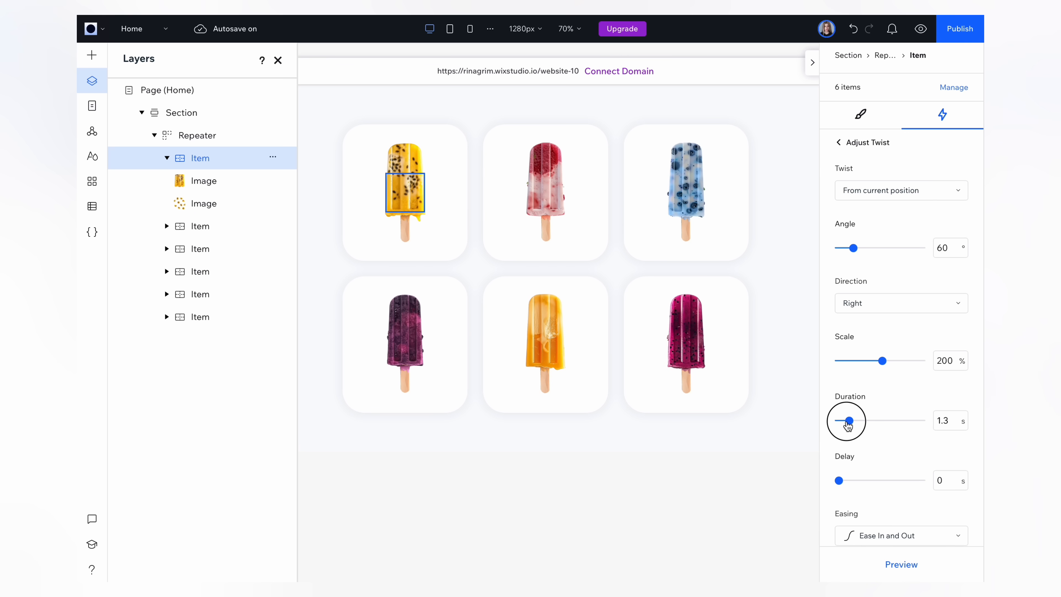
{"action": "left_click_drag", "start_coordinate": [853, 420], "coordinate": [840, 419]}
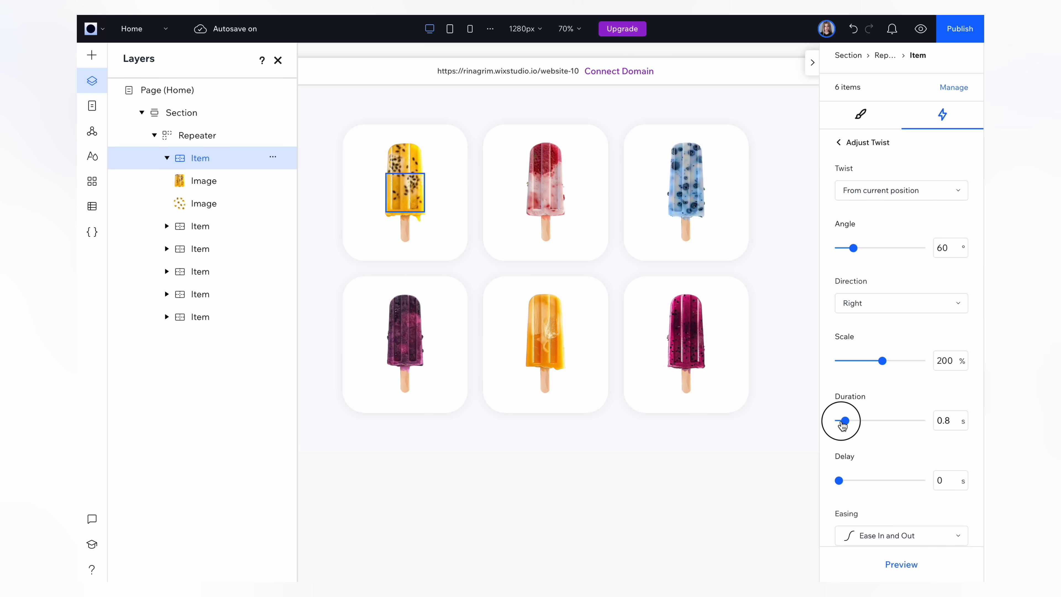
{"action": "left_click_drag", "start_coordinate": [882, 361], "coordinate": [891, 361]}
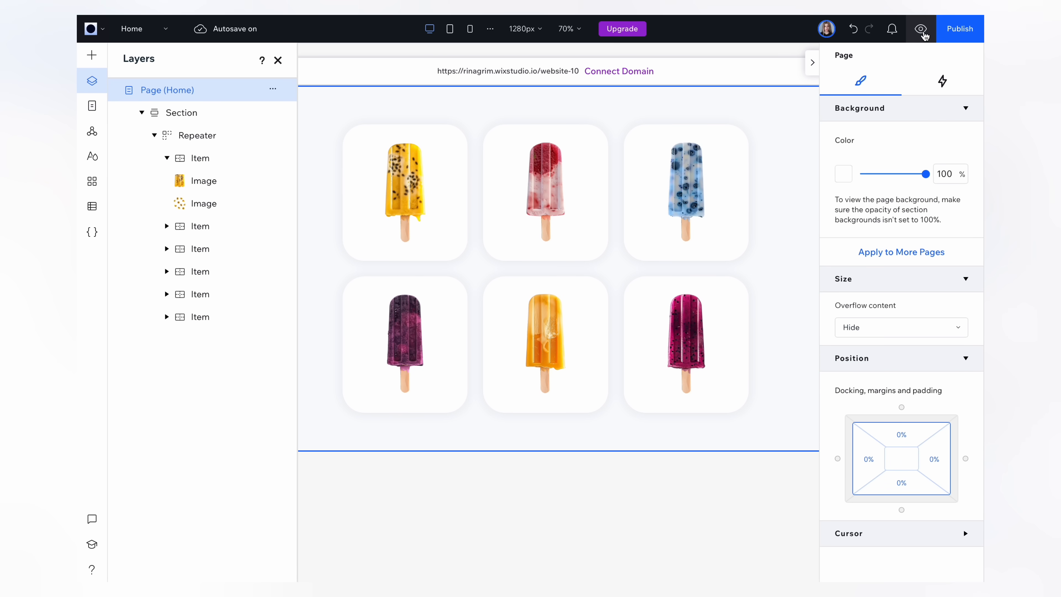
- Run the site preview and hover the blackberry card to test the shrink-and-splash animation
{"action": "left_click", "coordinate": [920, 29]}
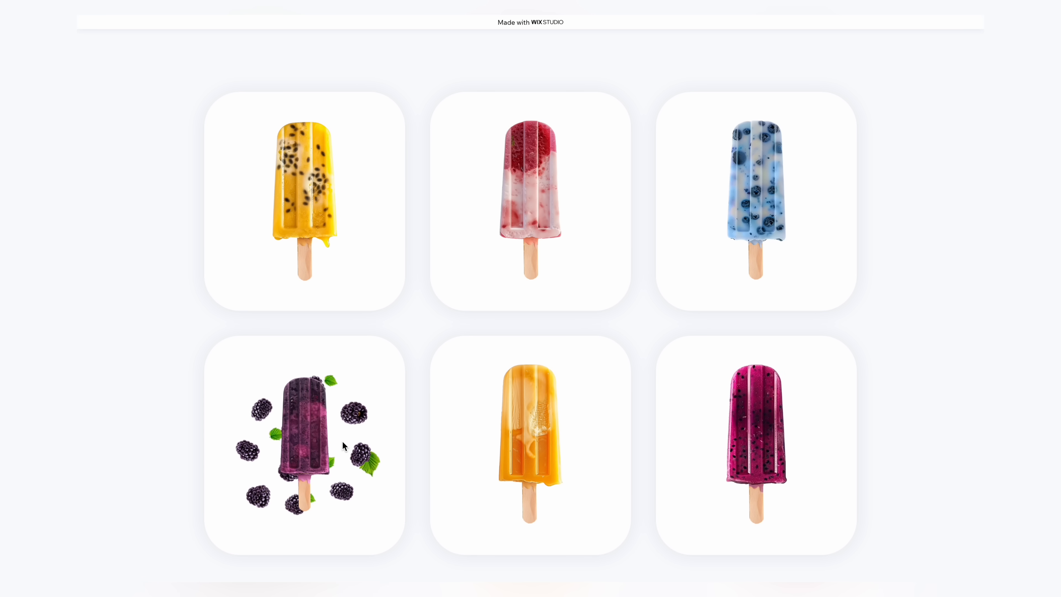
{"action": "mouse_move", "coordinate": [440, 426]}
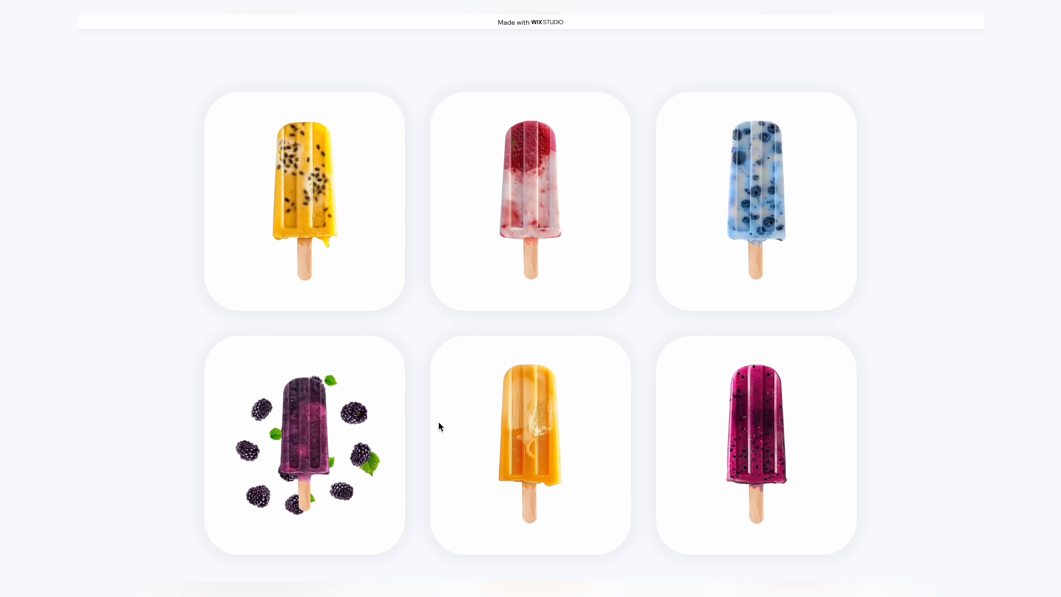